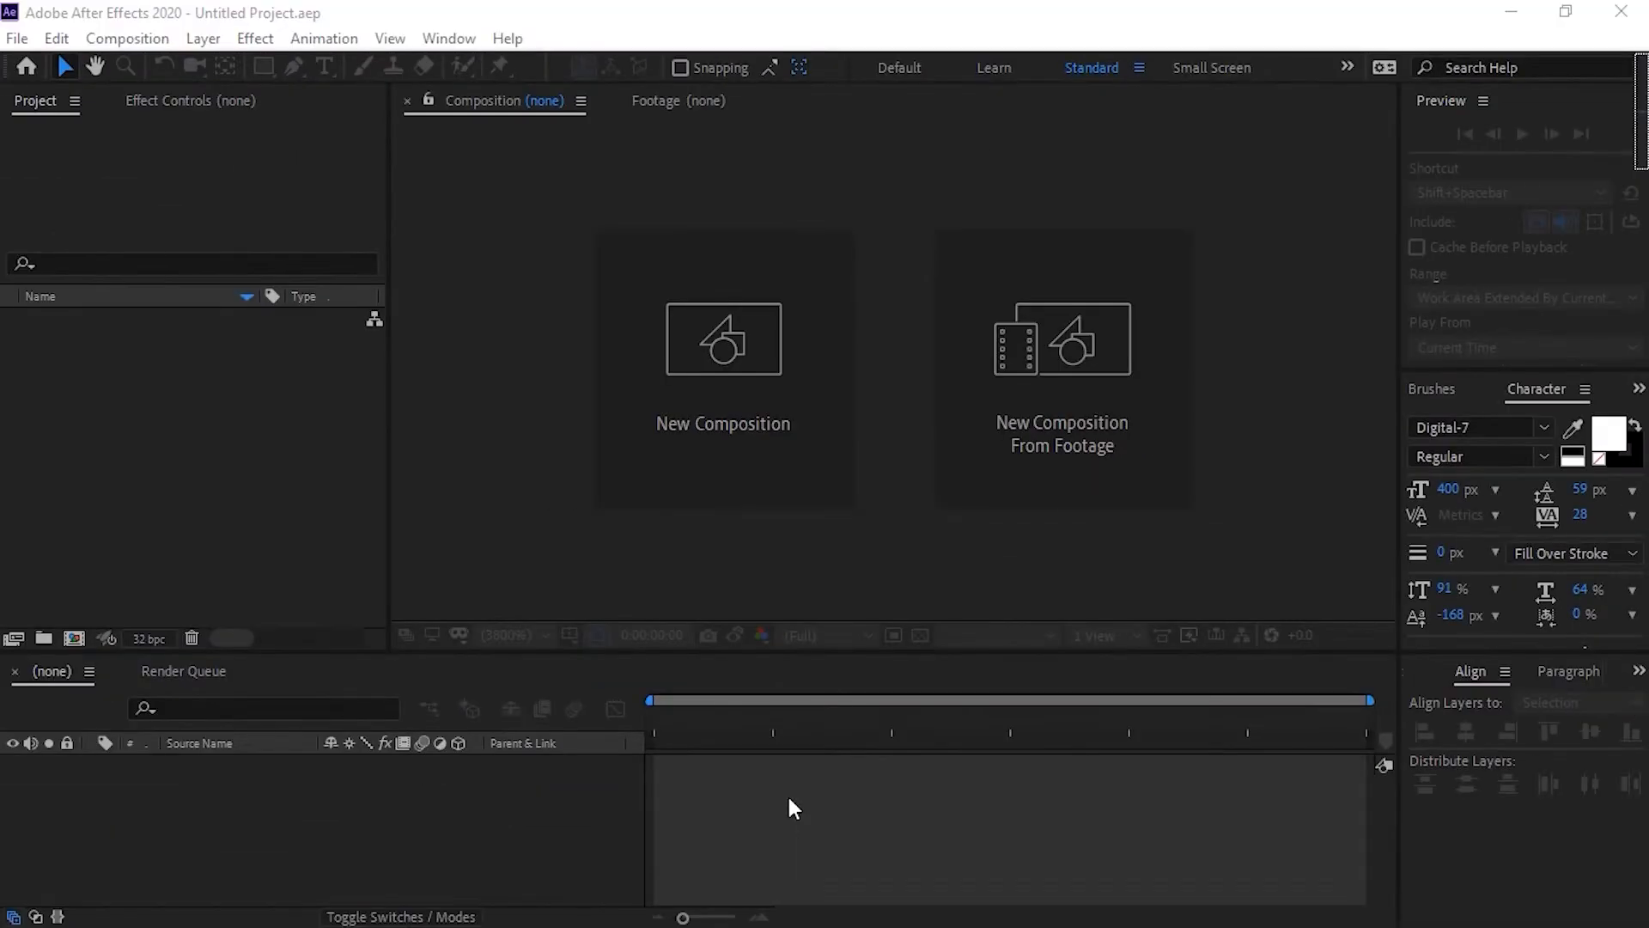
mouse_move(723, 471)
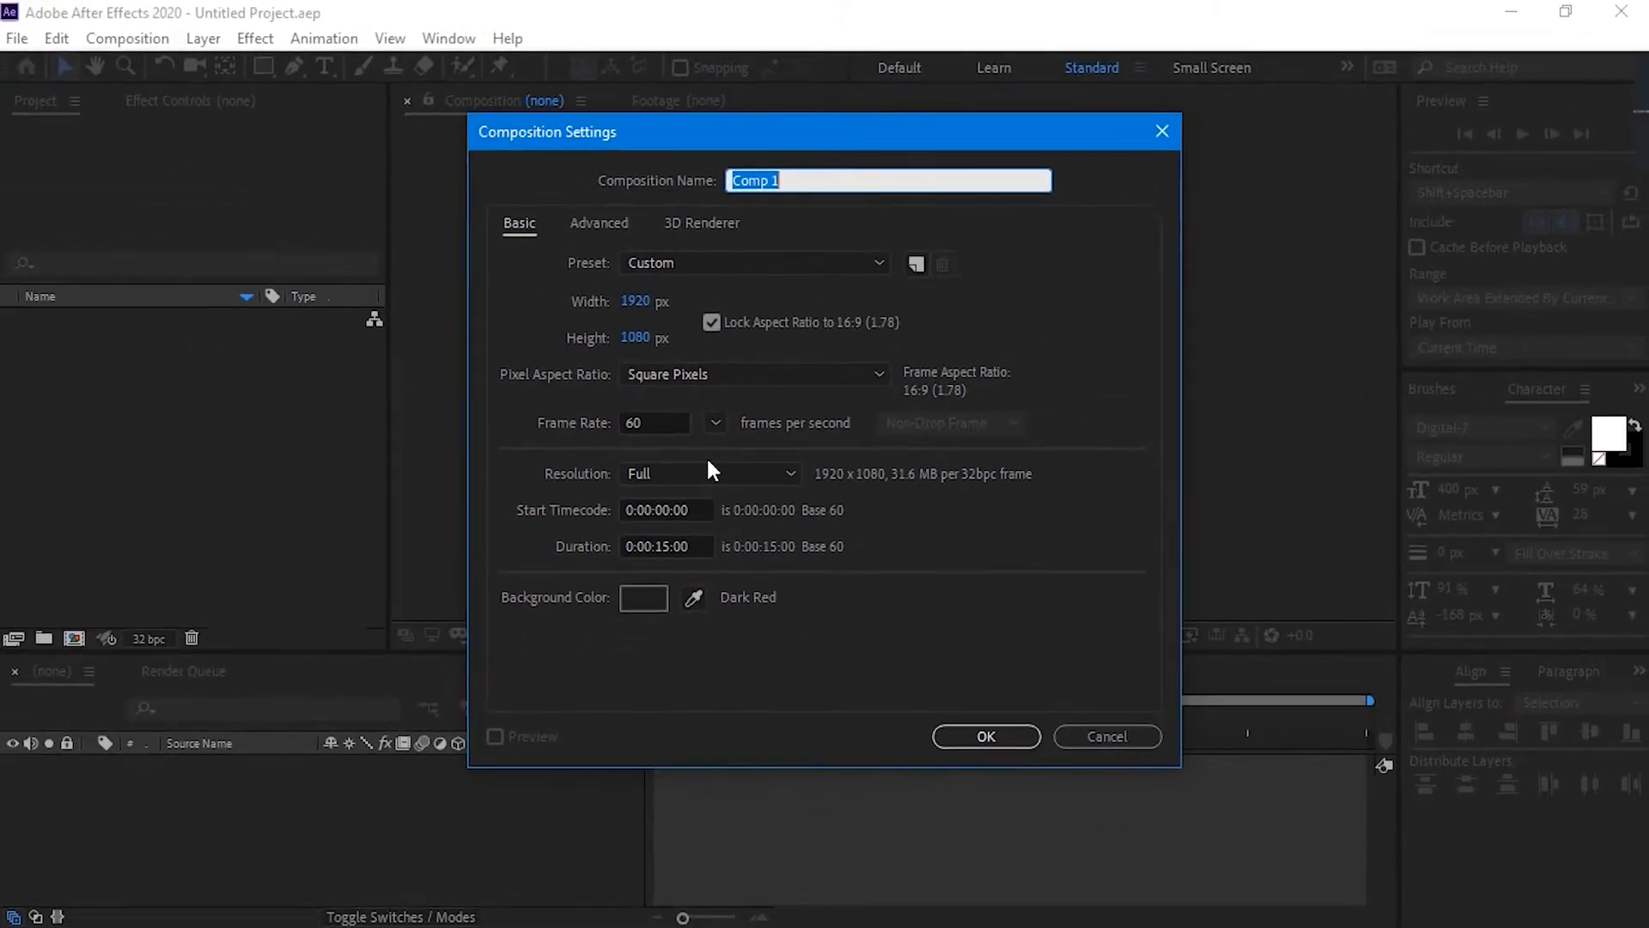
Confirm Composition Settings to create Comp 1 at 1920×1080, 60 fps, 15 seconds
click(984, 736)
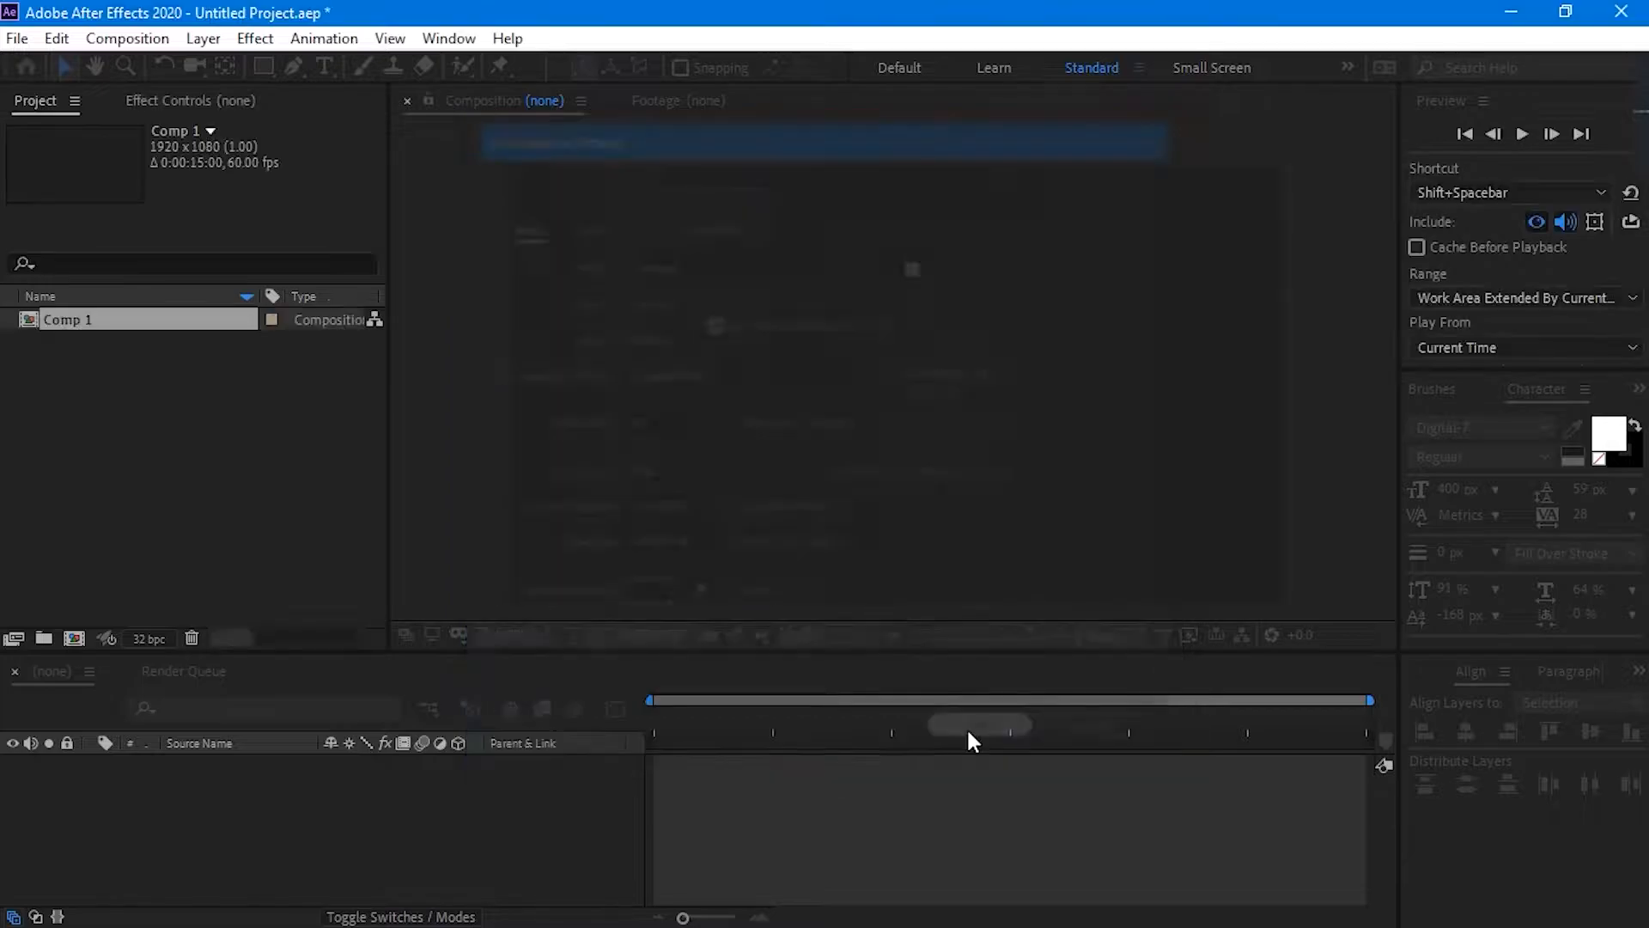
double_click(69, 320)
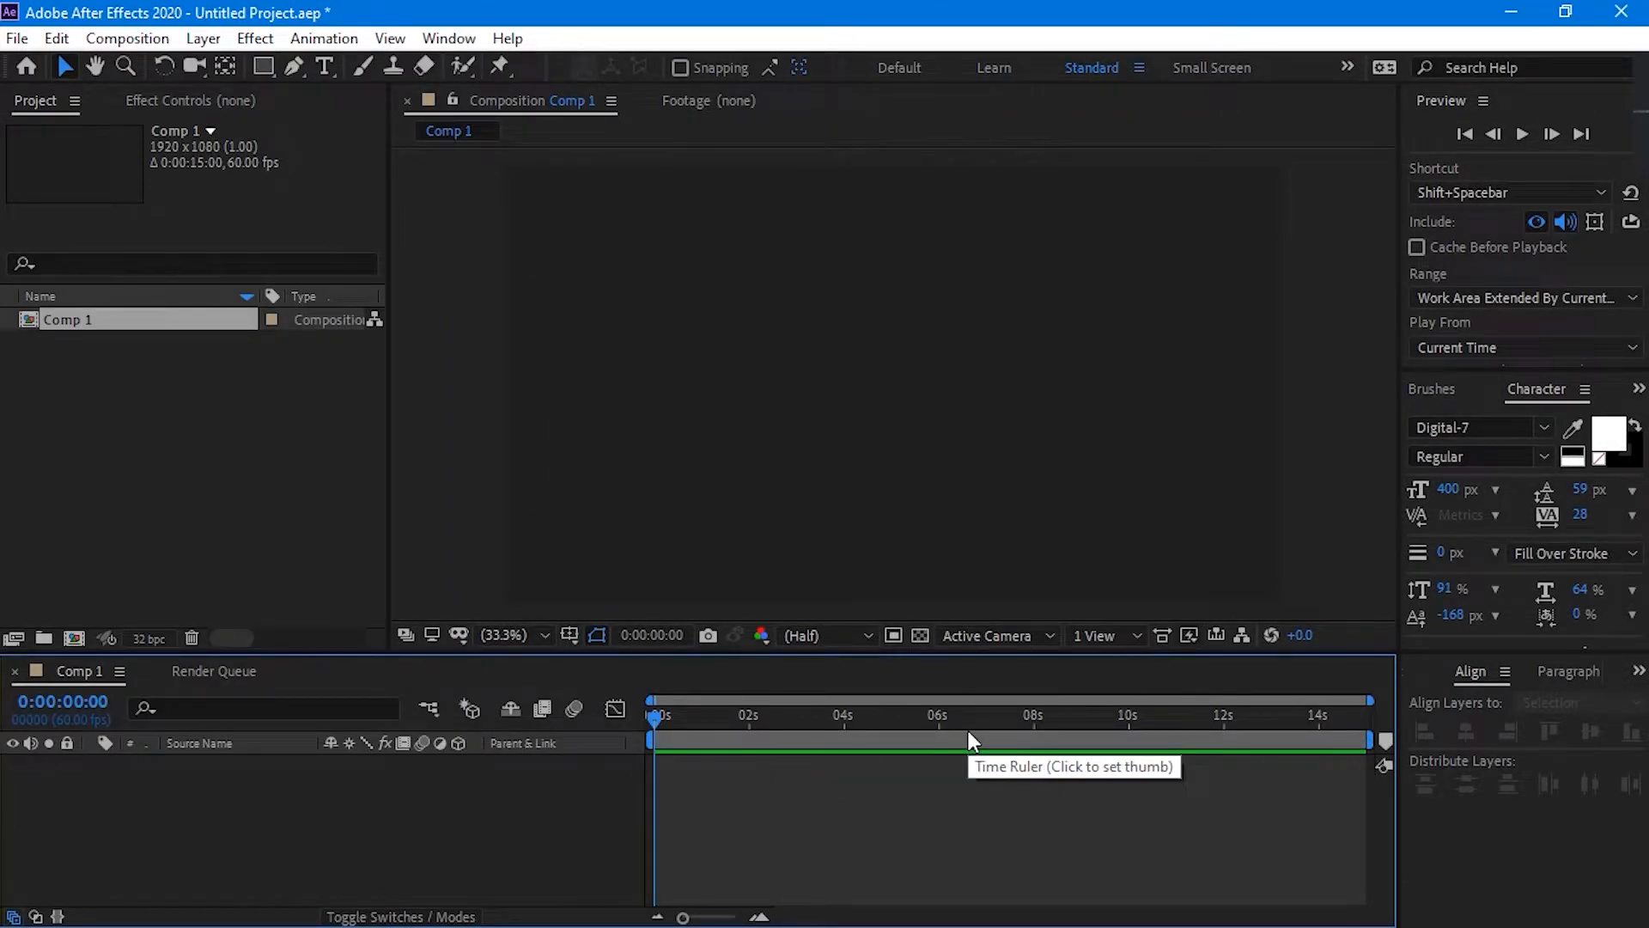
mouse_move(907, 658)
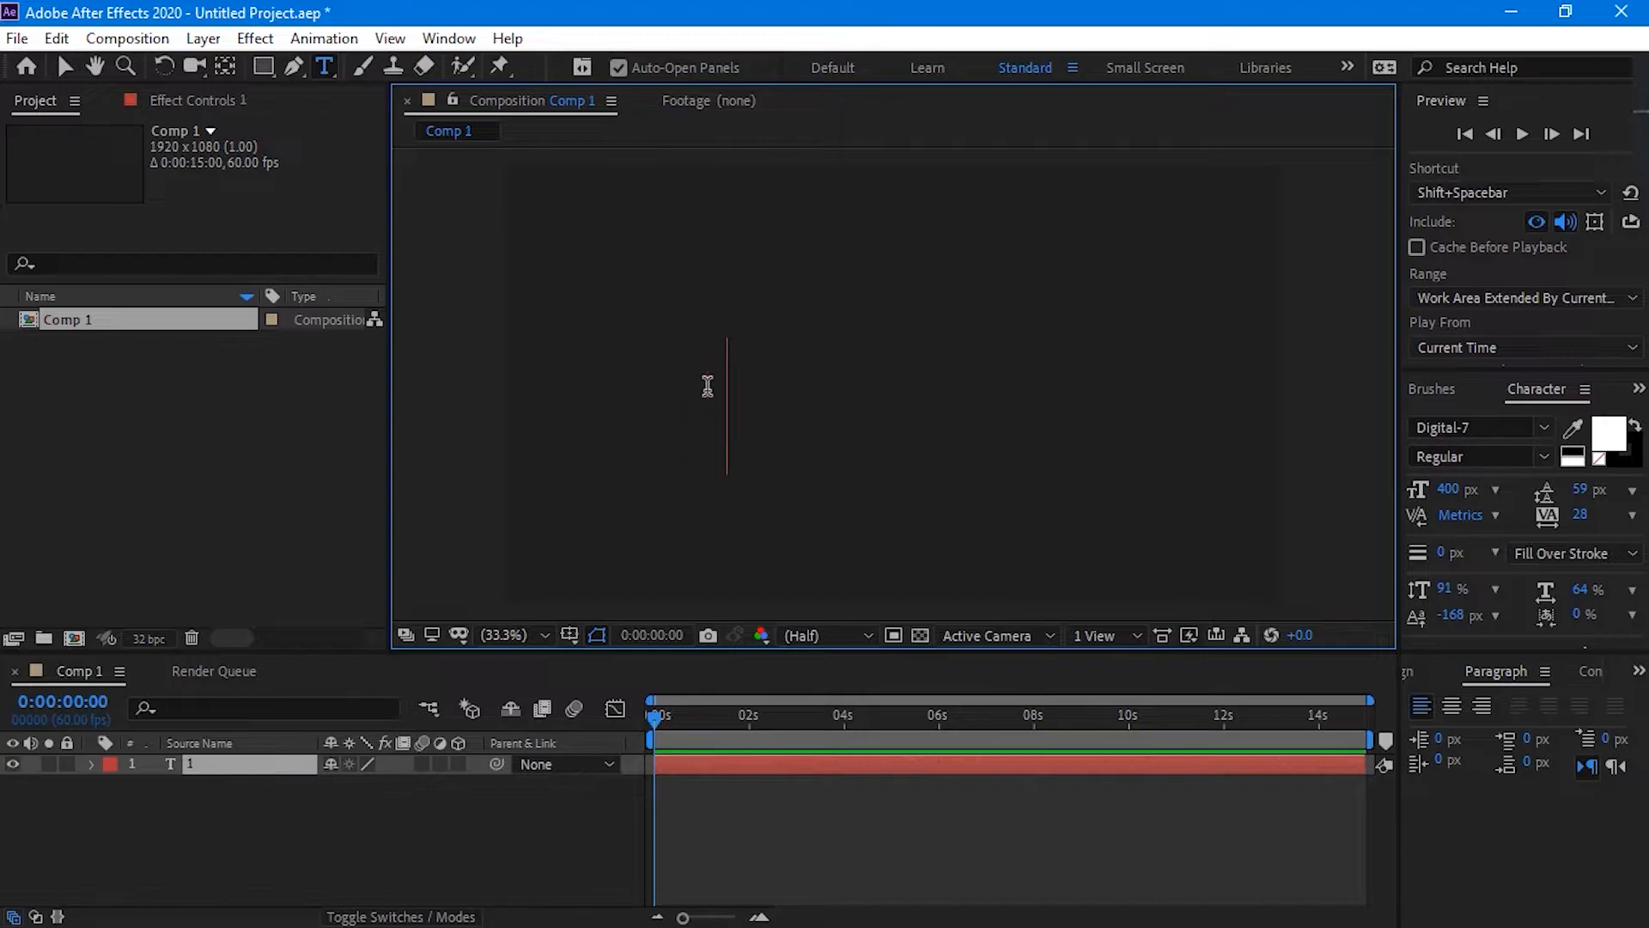
Create a Digital-7 text layer reading 100 and bring up Align to centre it
text(100)
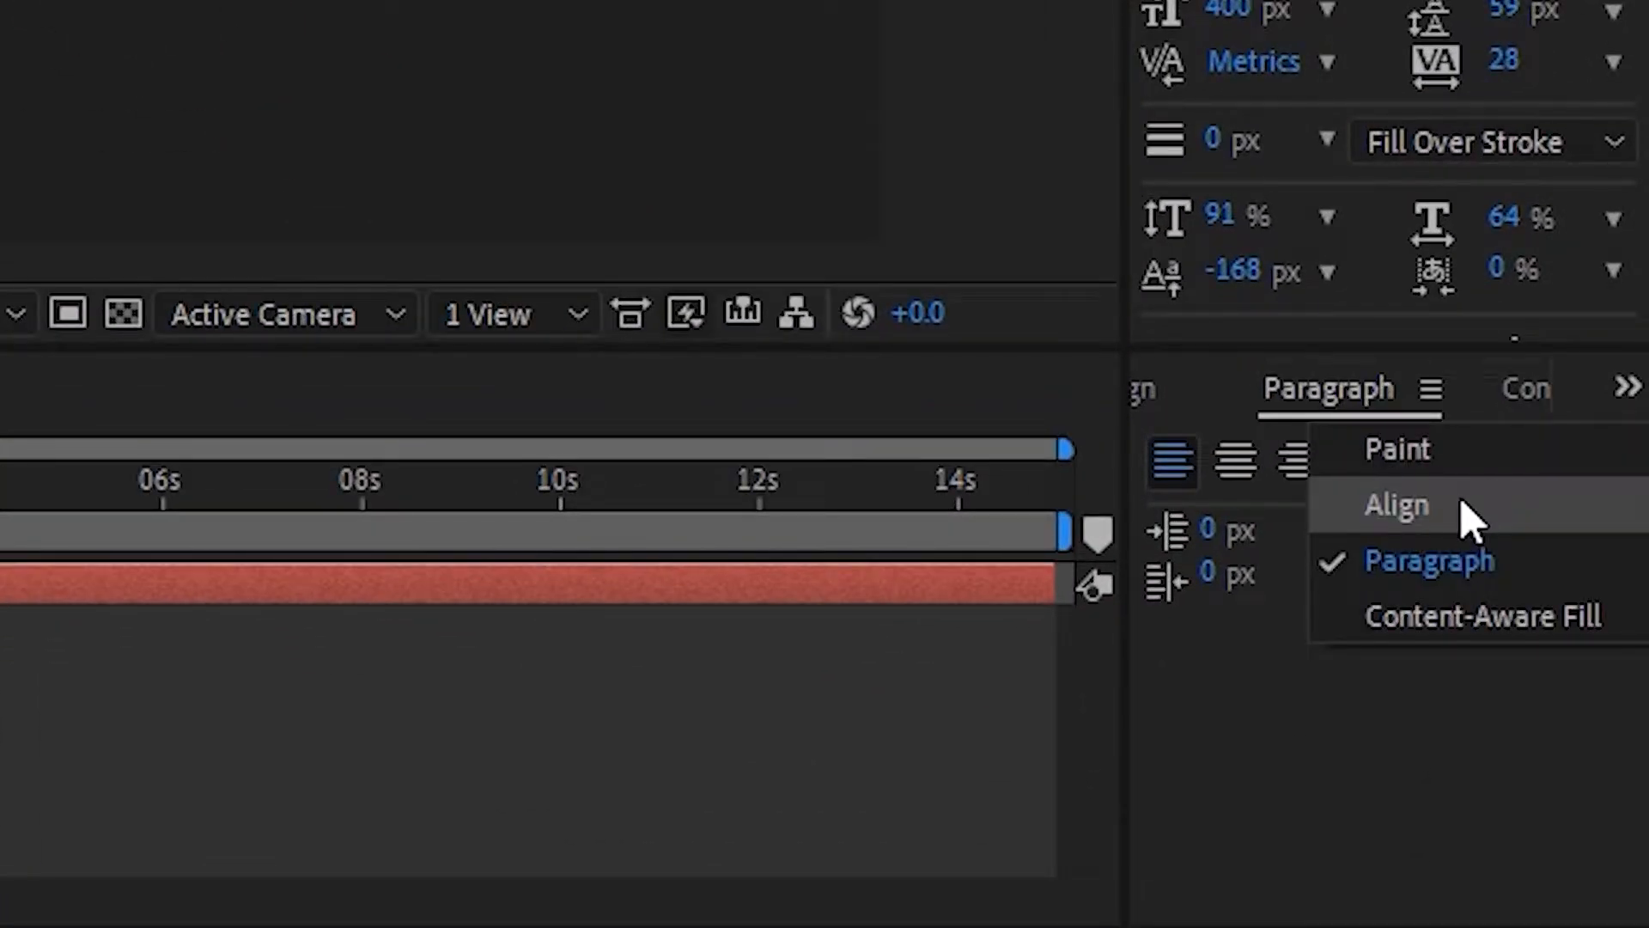
click(1395, 505)
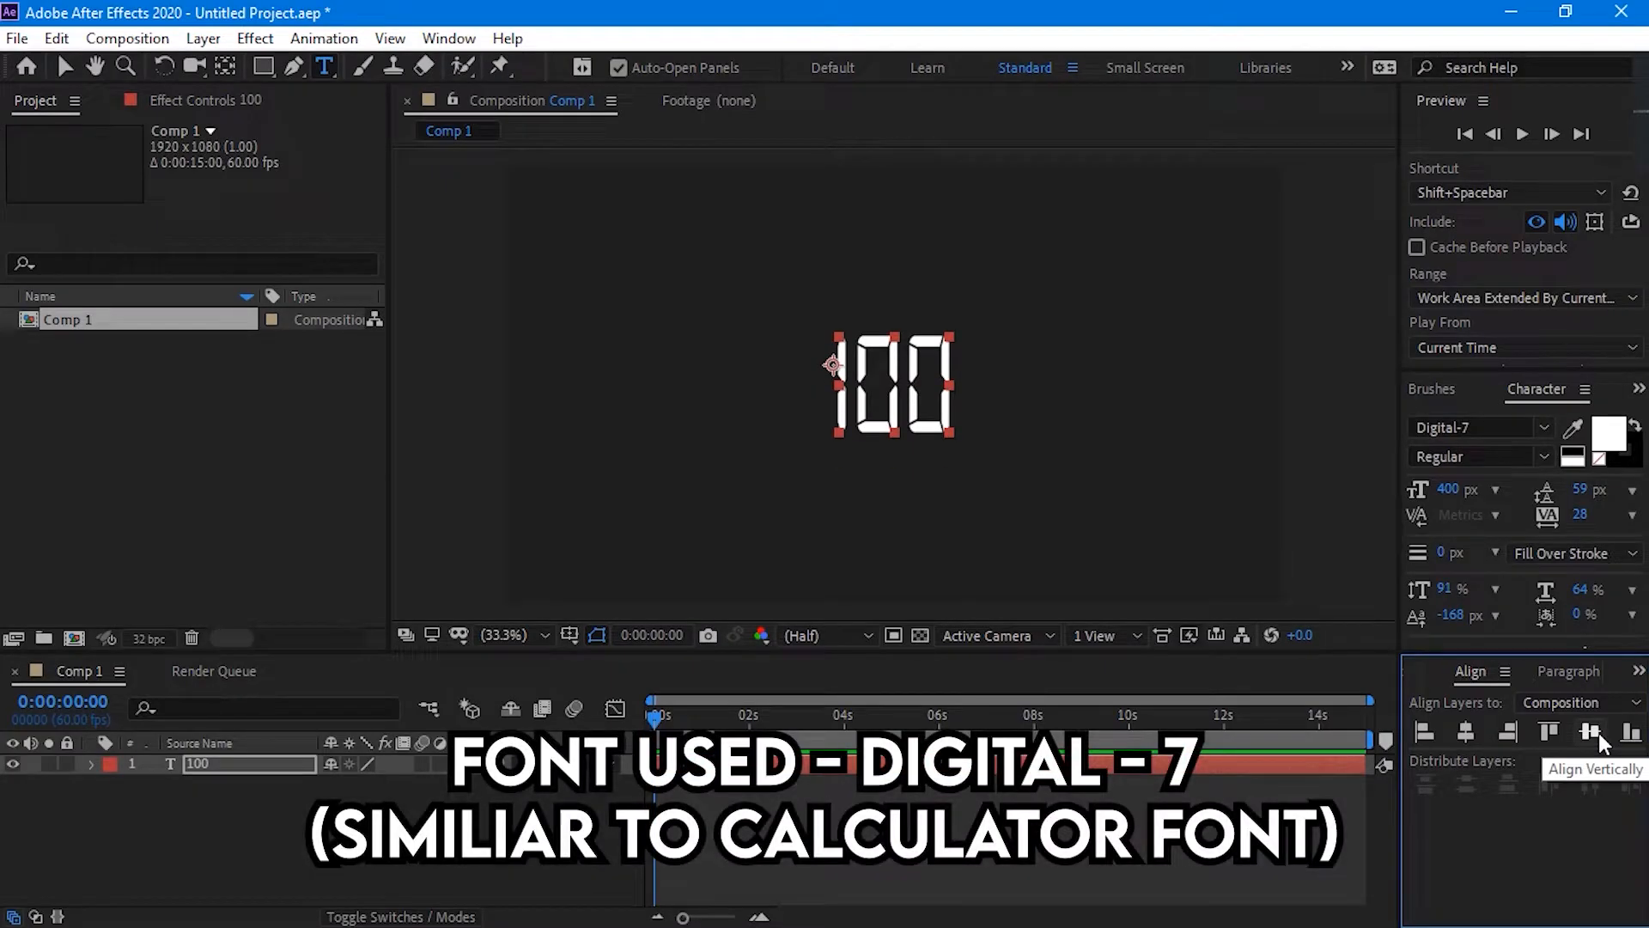
mouse_move(1408, 421)
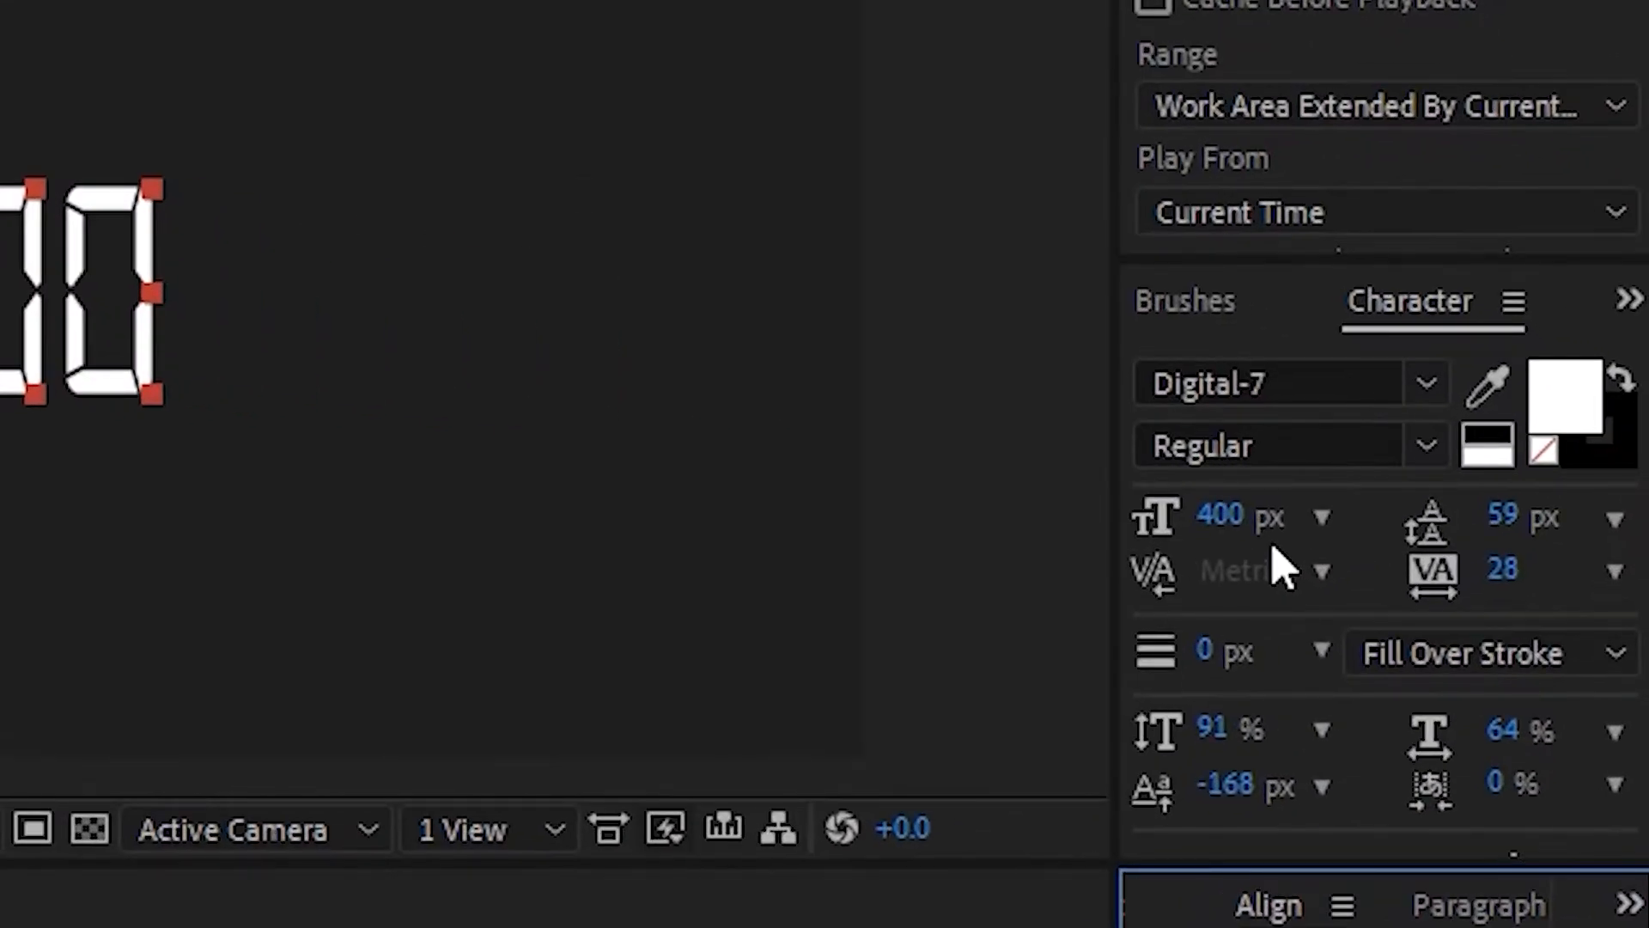
Show Effects & Presets and expand the 100 layer's Text and Effects properties for Slider Control
click(1511, 301)
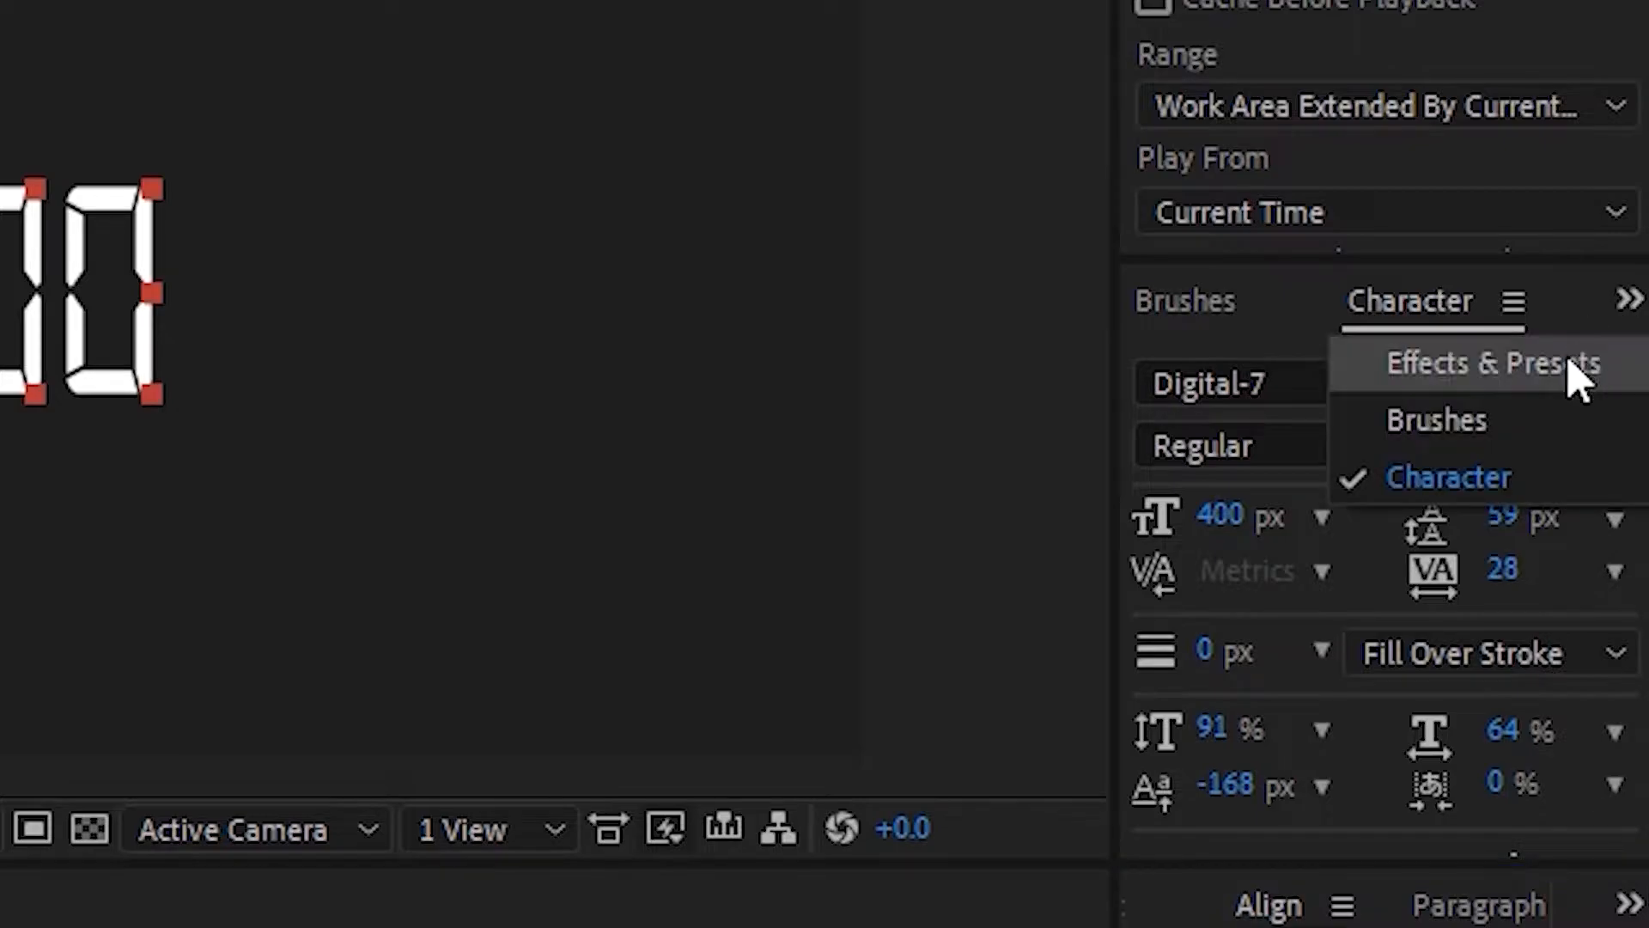
click(1487, 363)
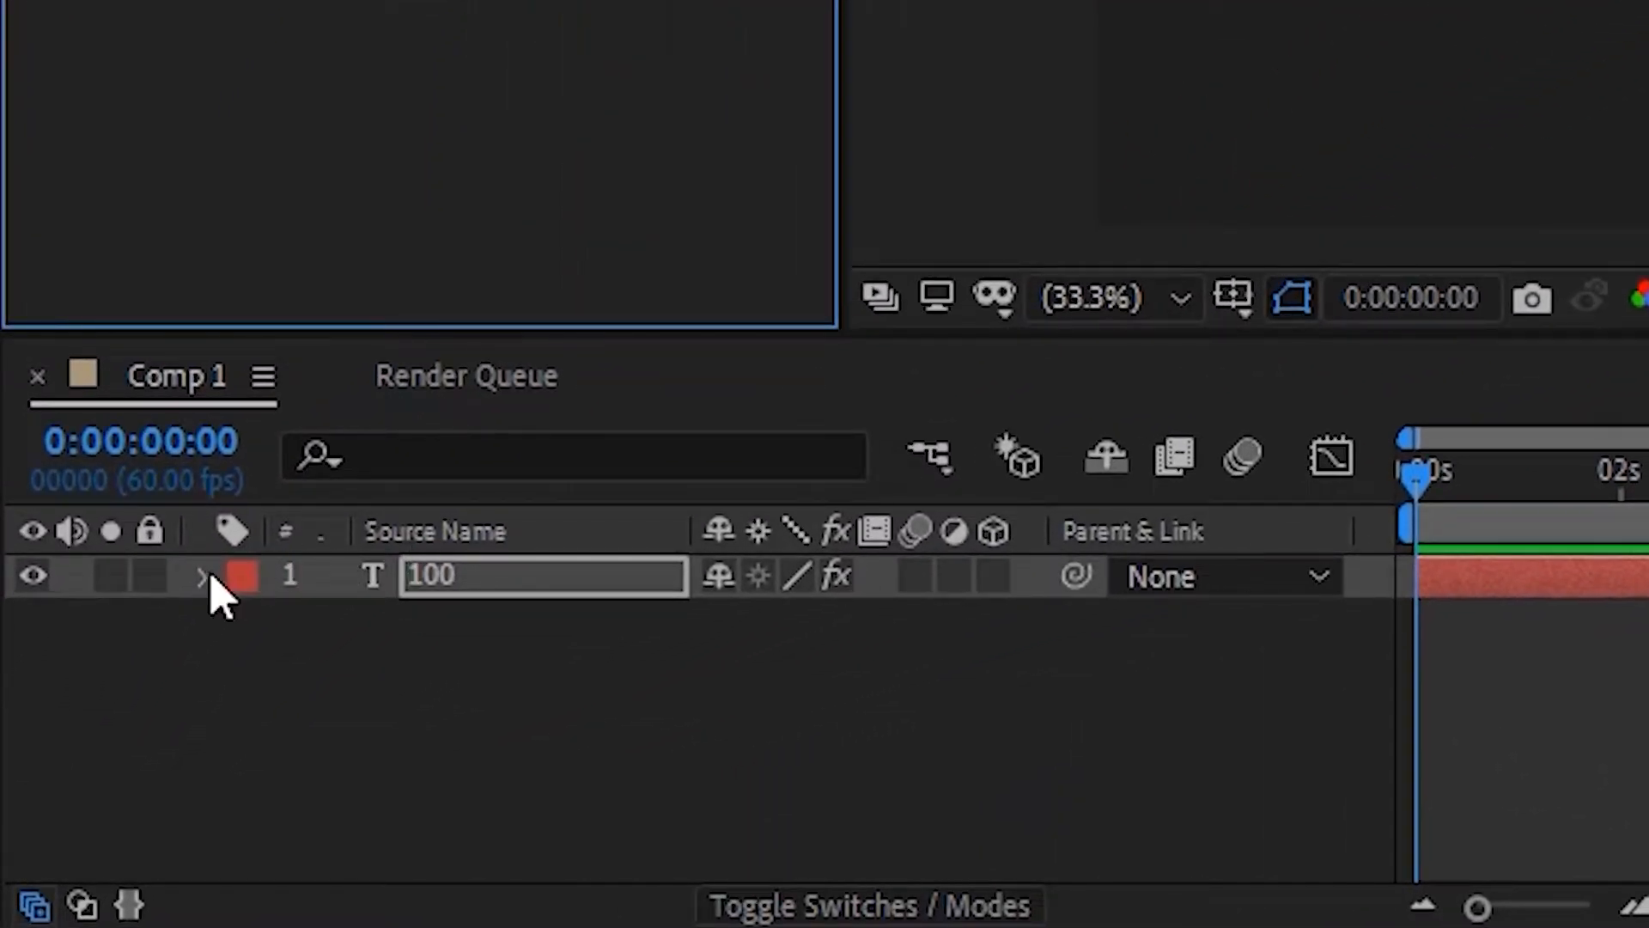
click(203, 578)
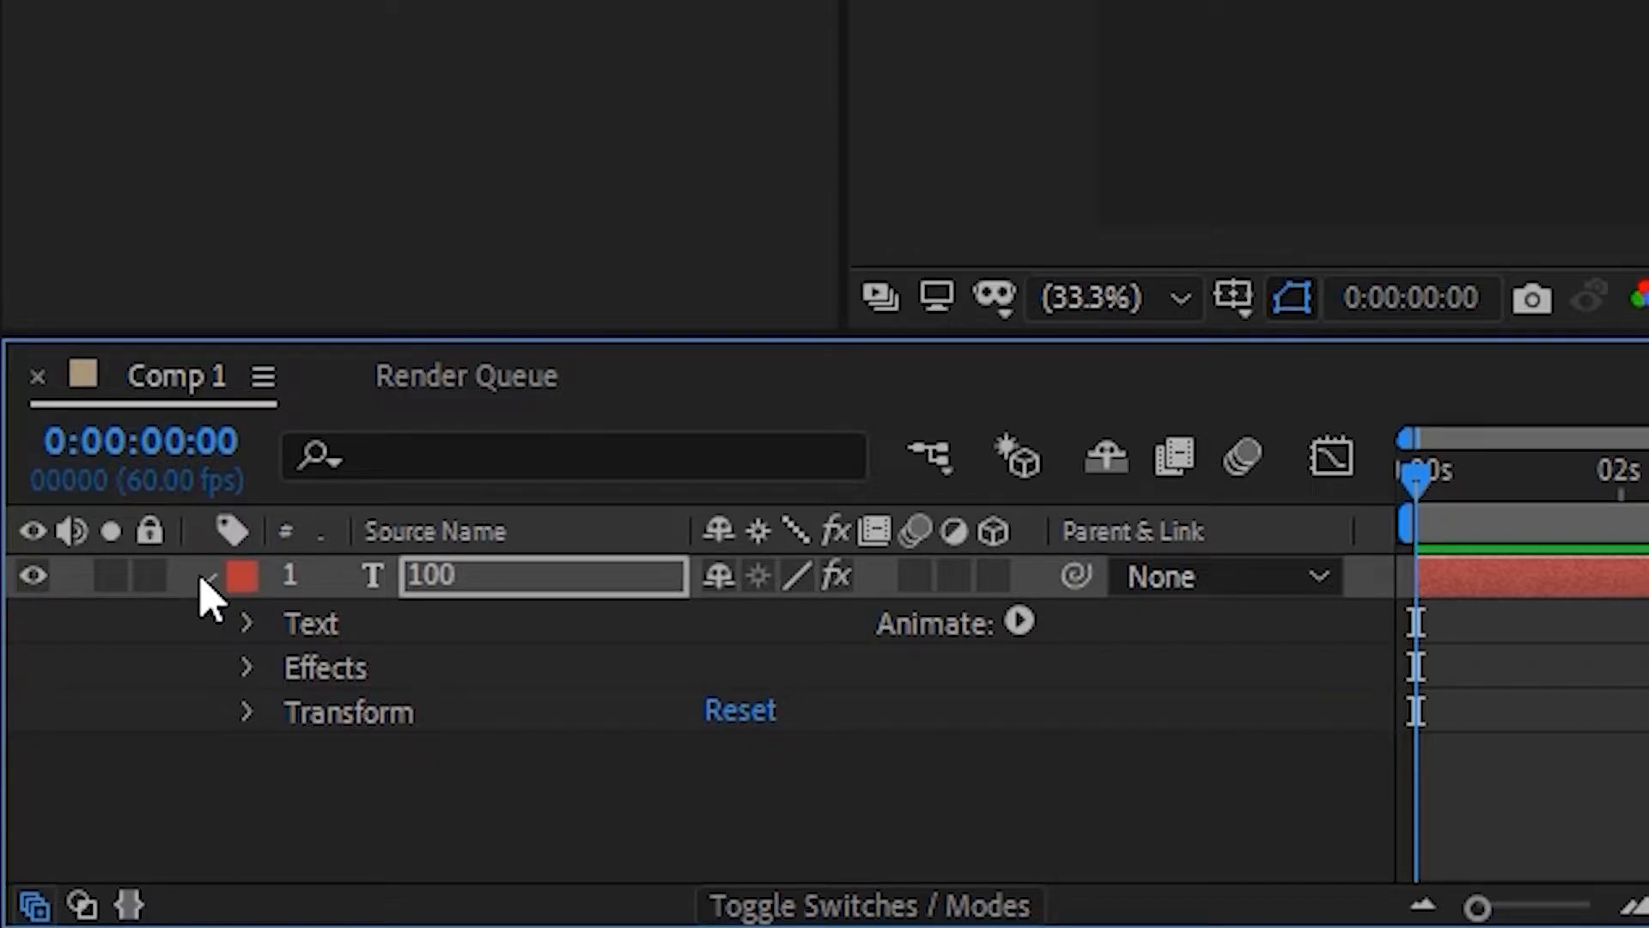
click(247, 622)
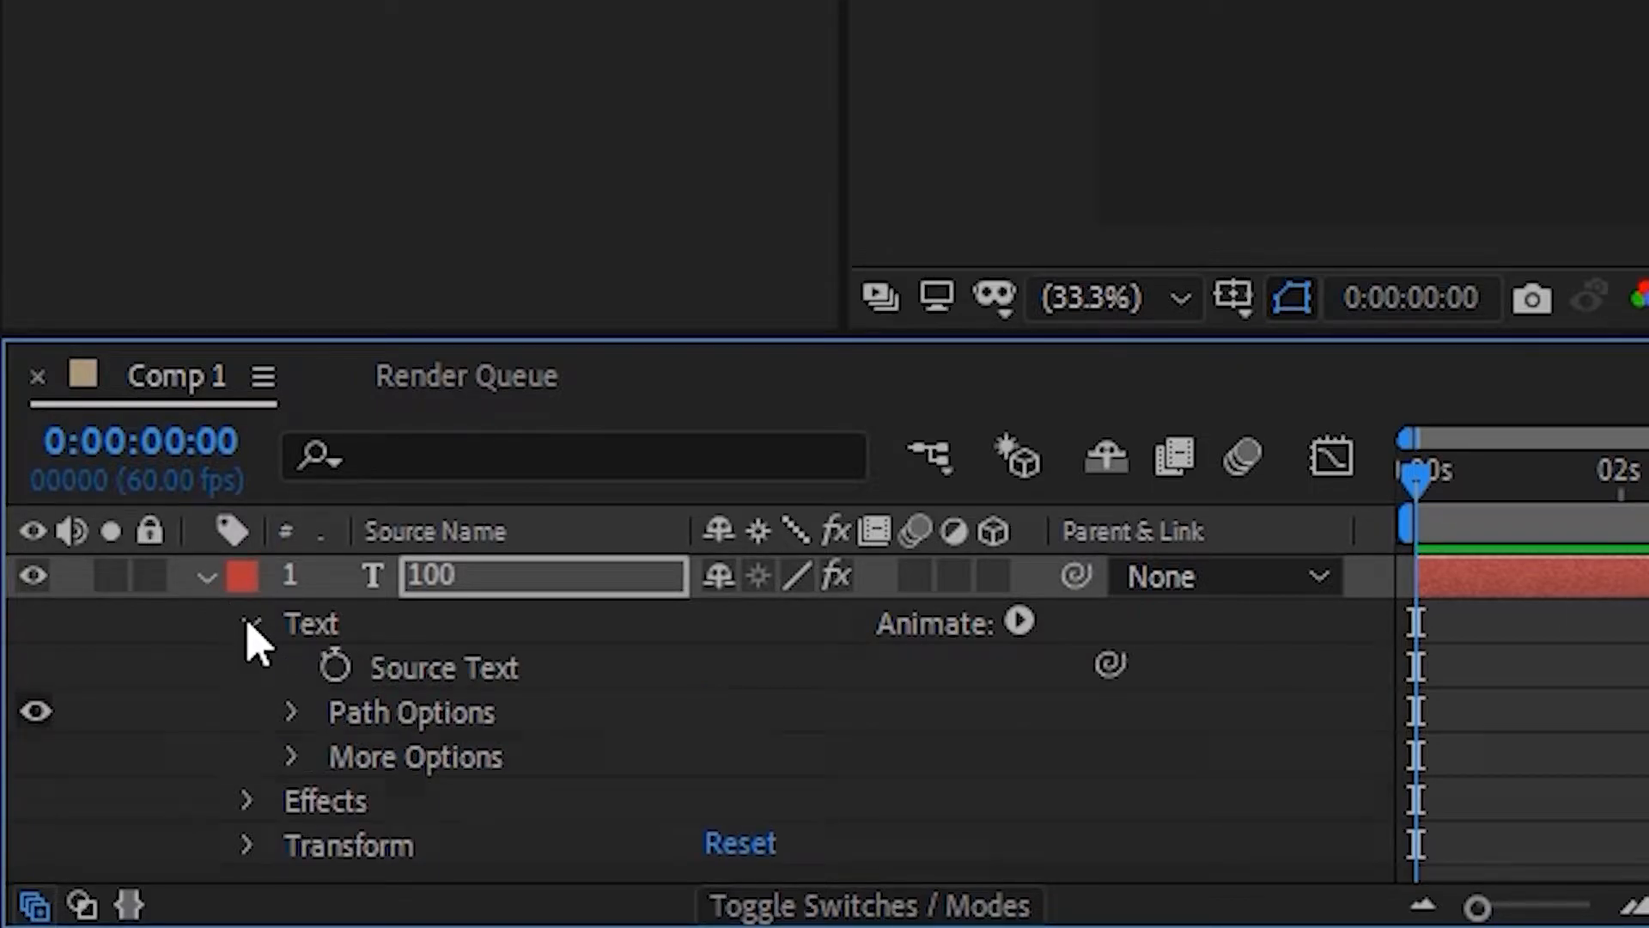
click(249, 801)
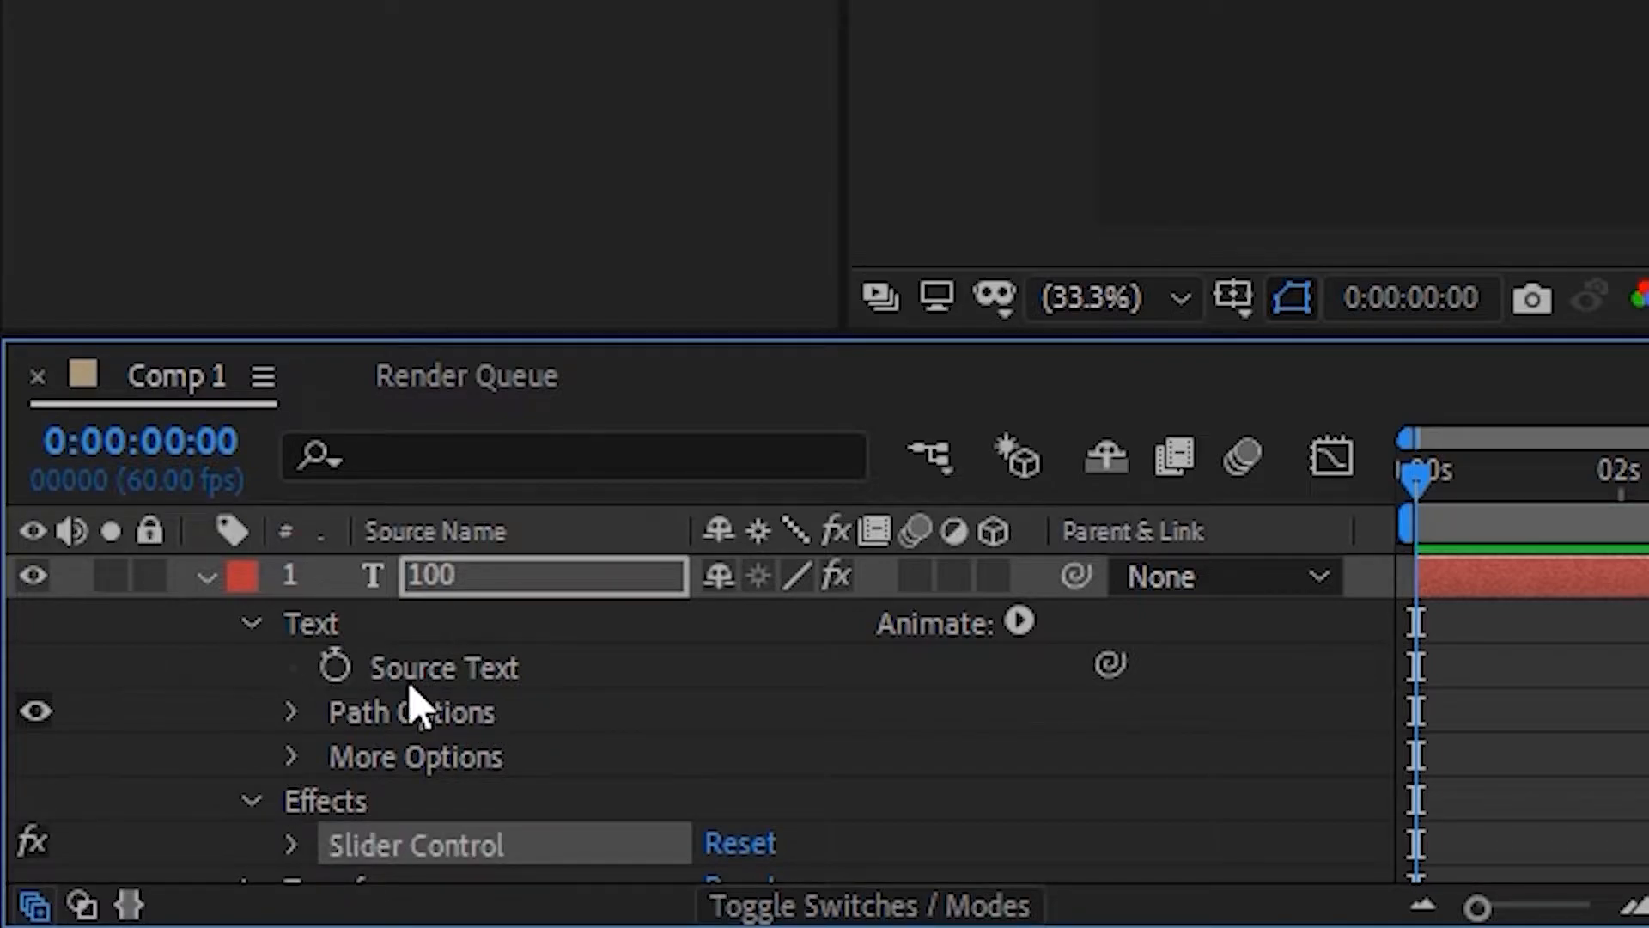
mouse_move(531, 715)
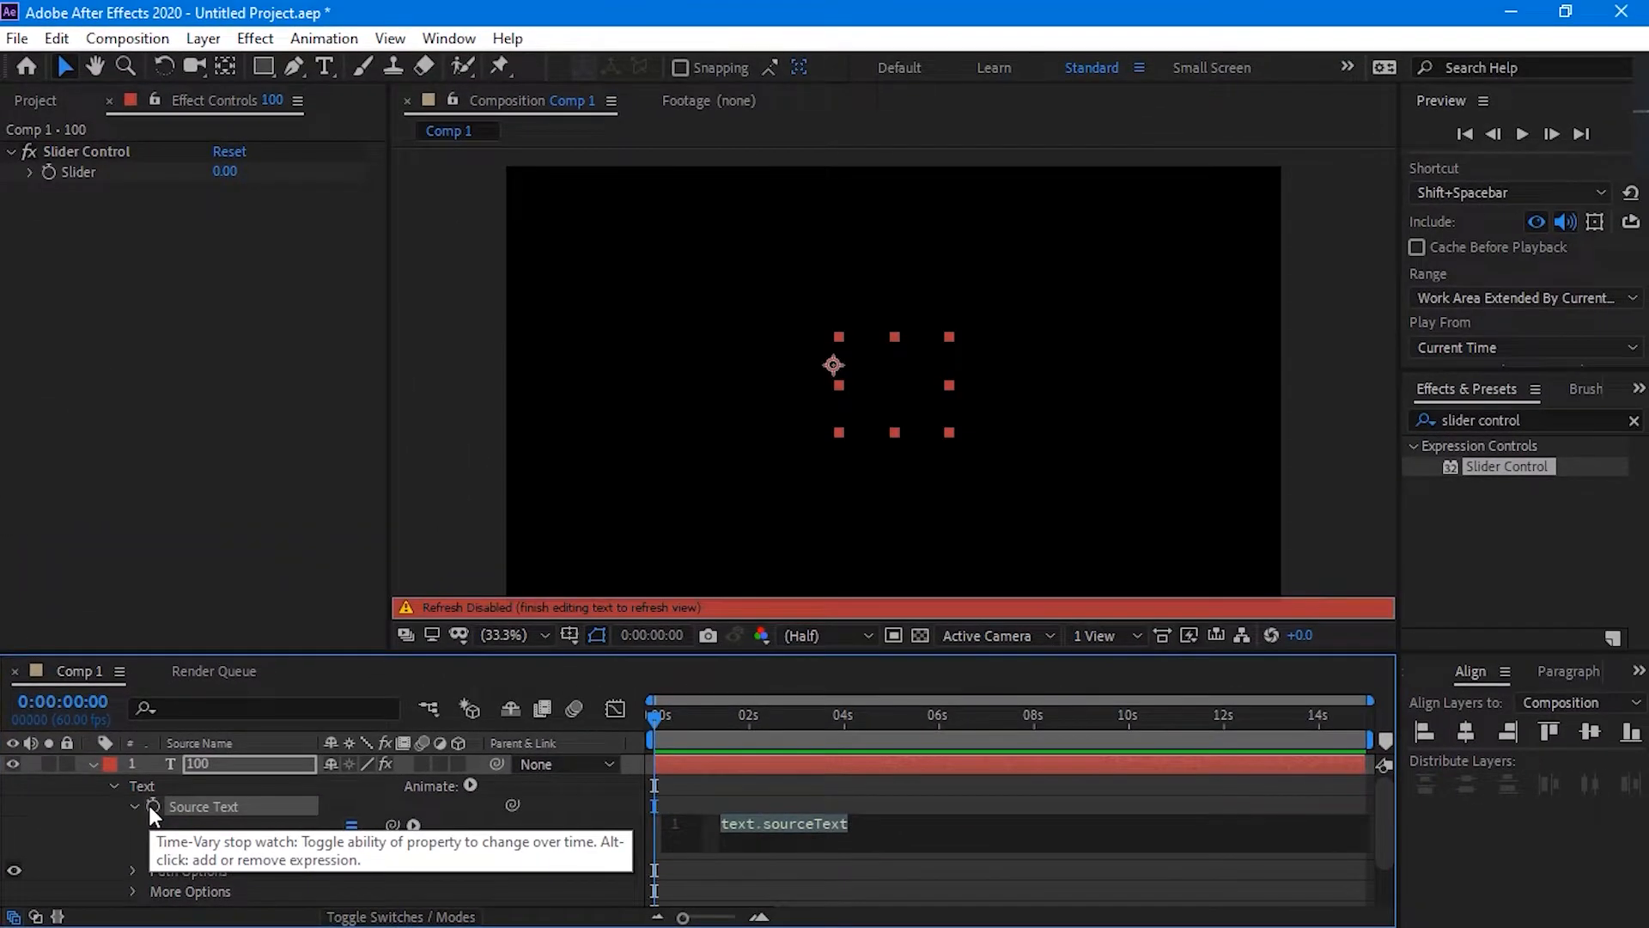
Link Source Text to the Slider Control via expression and set the Slider value to 0
click(153, 807)
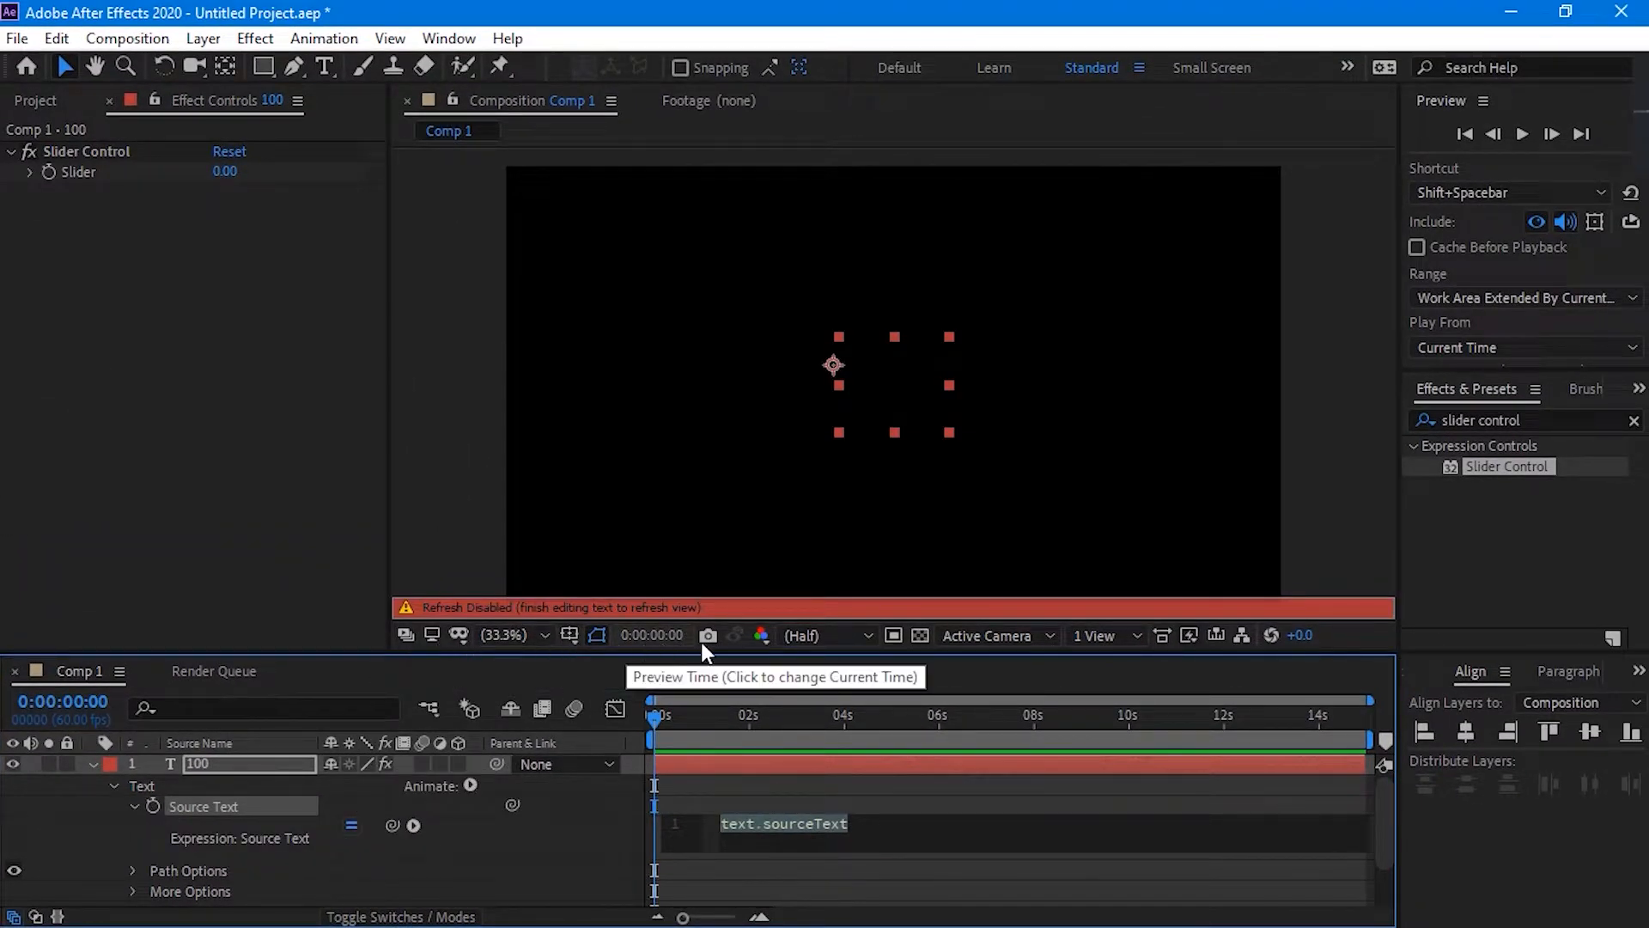
mouse_move(709, 634)
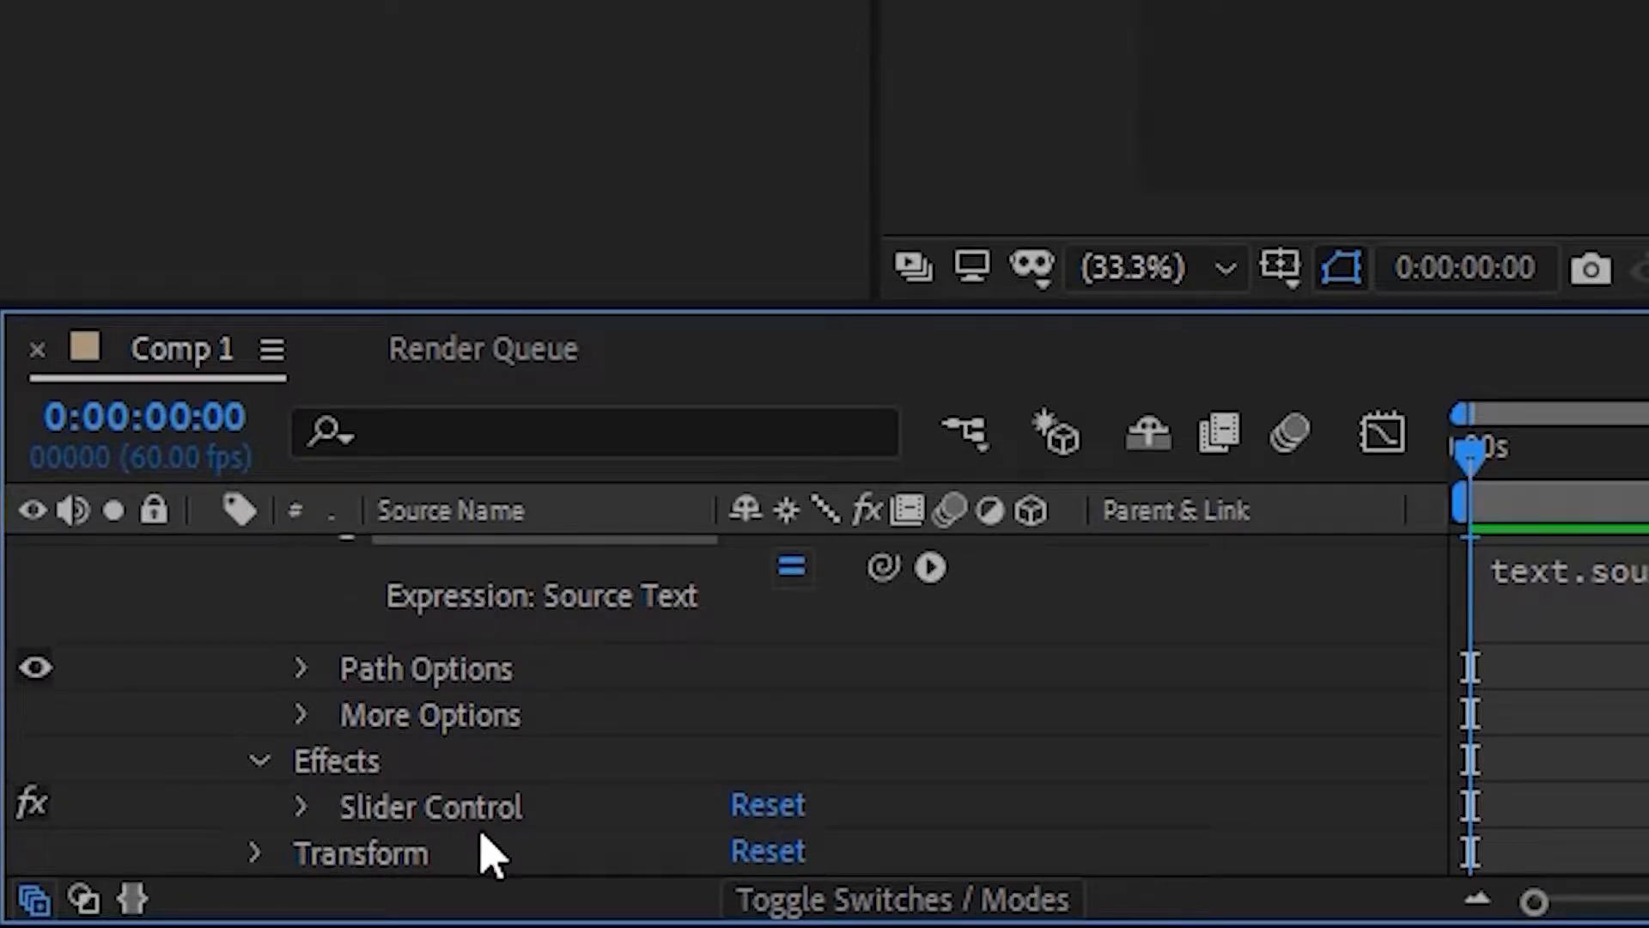
click(301, 804)
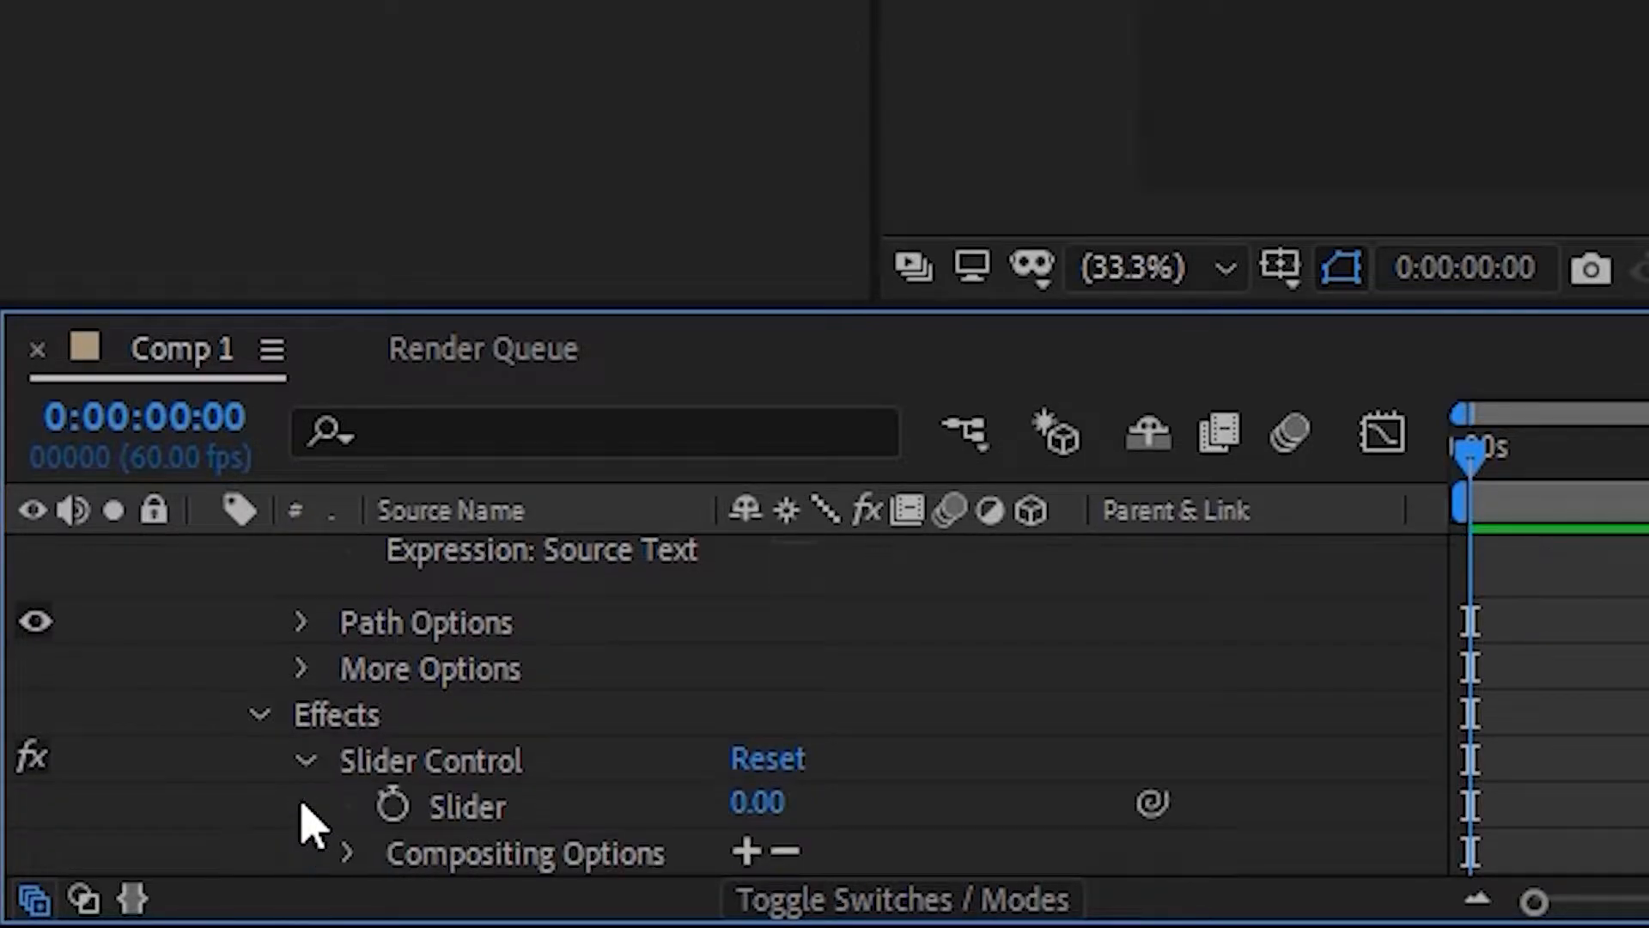
mouse_move(515, 842)
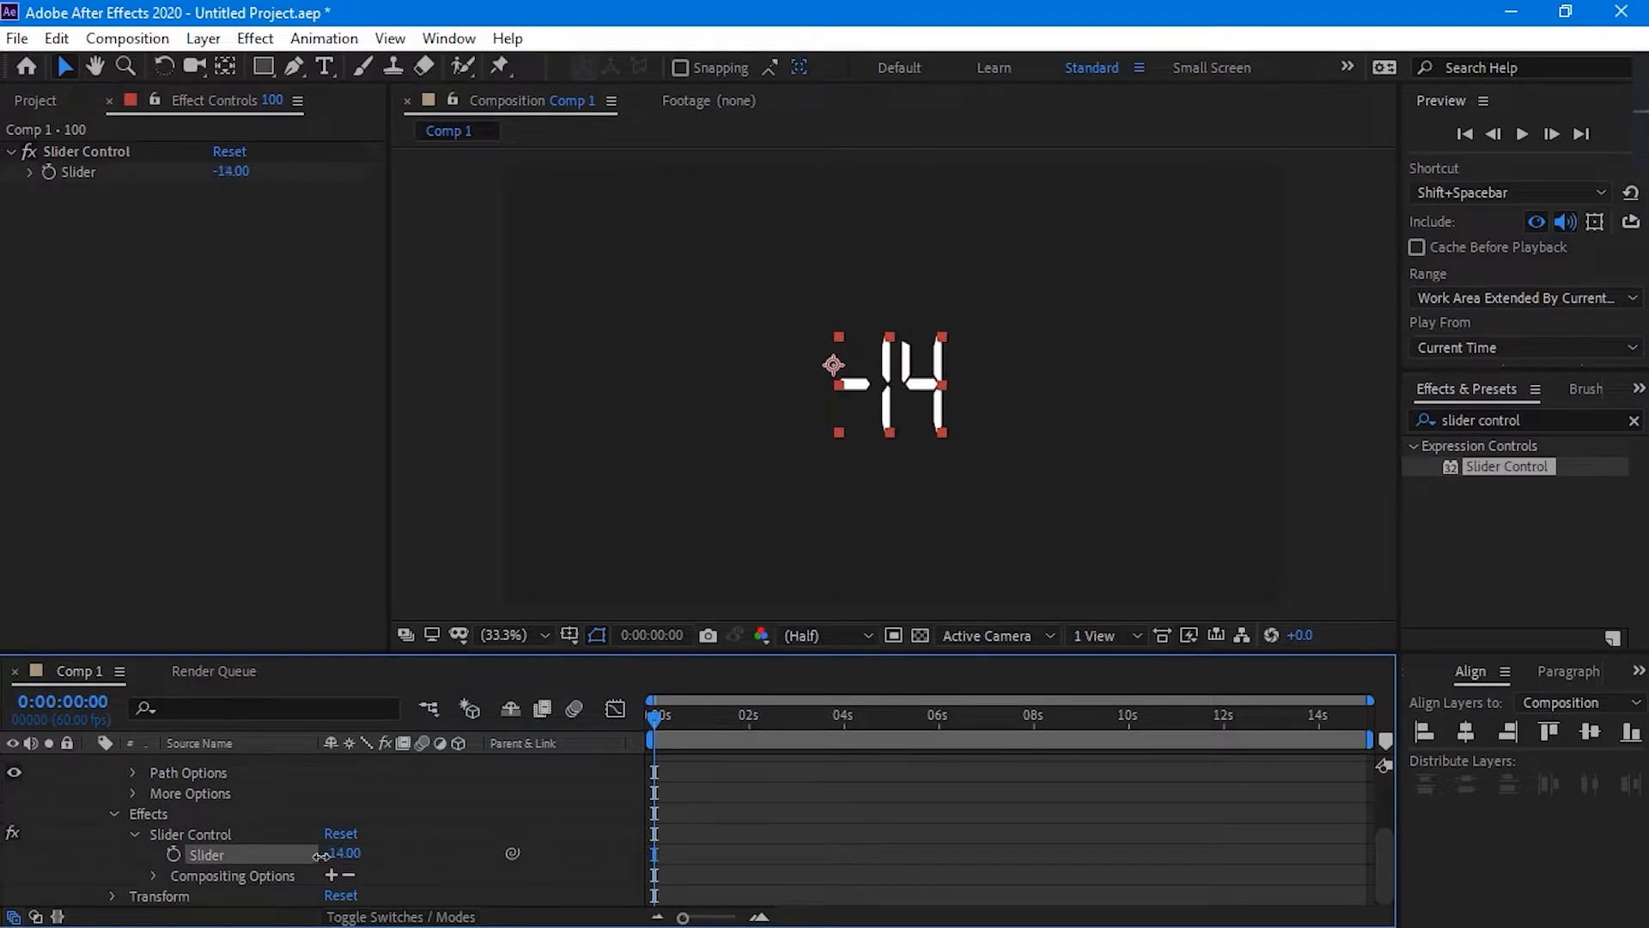
double_click(345, 854)
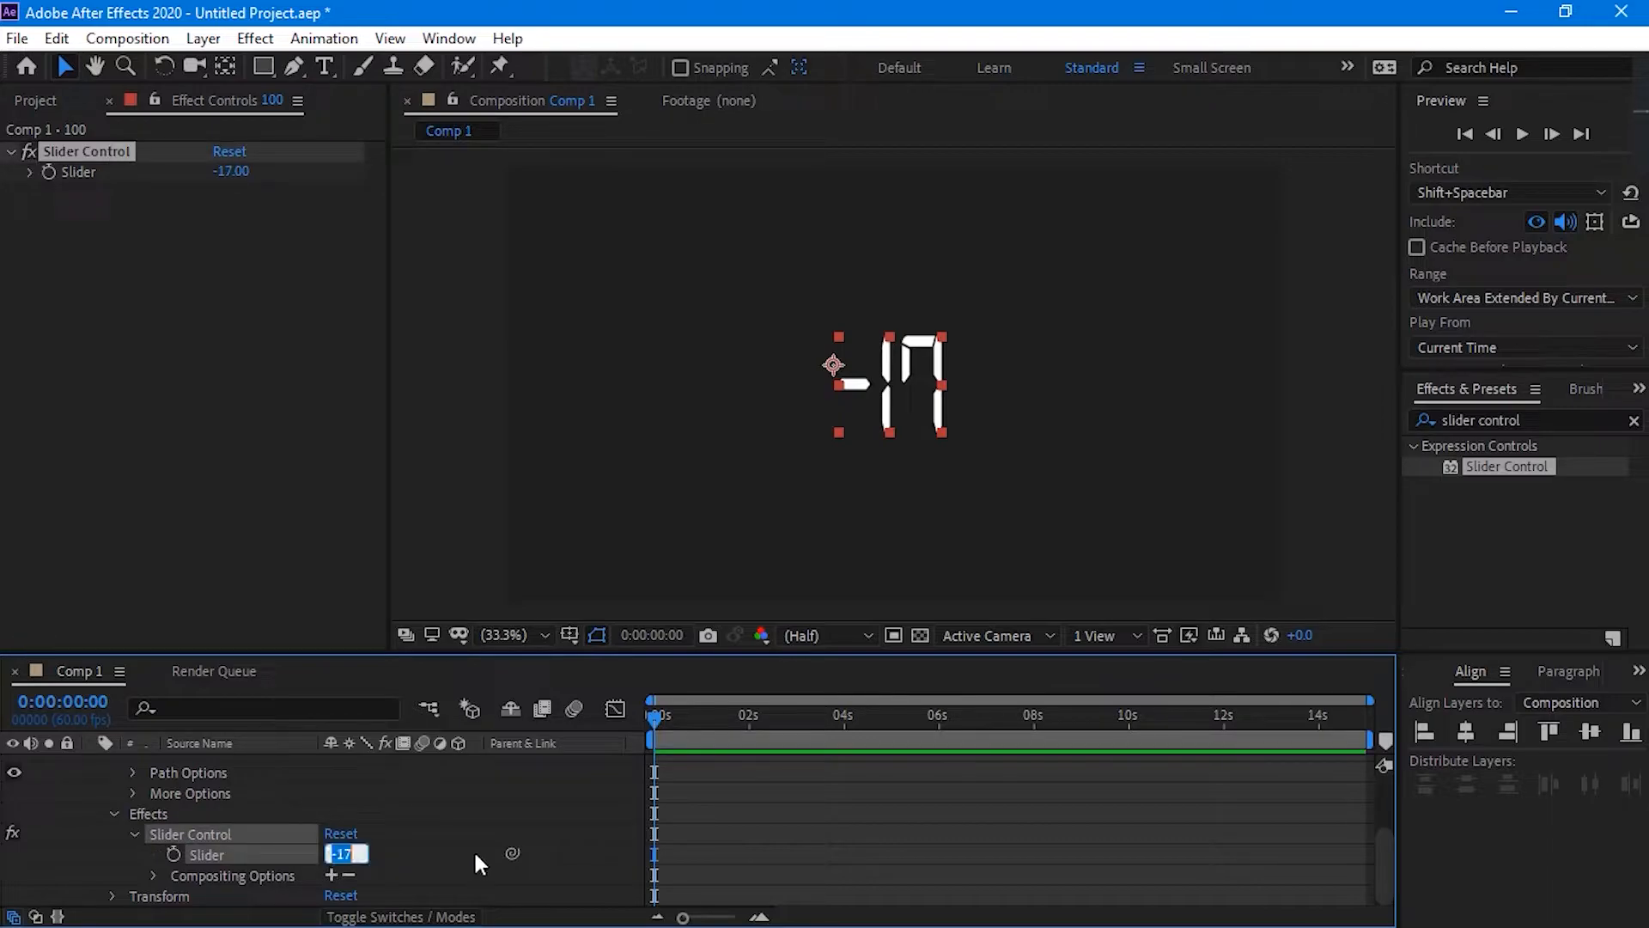
text(0)
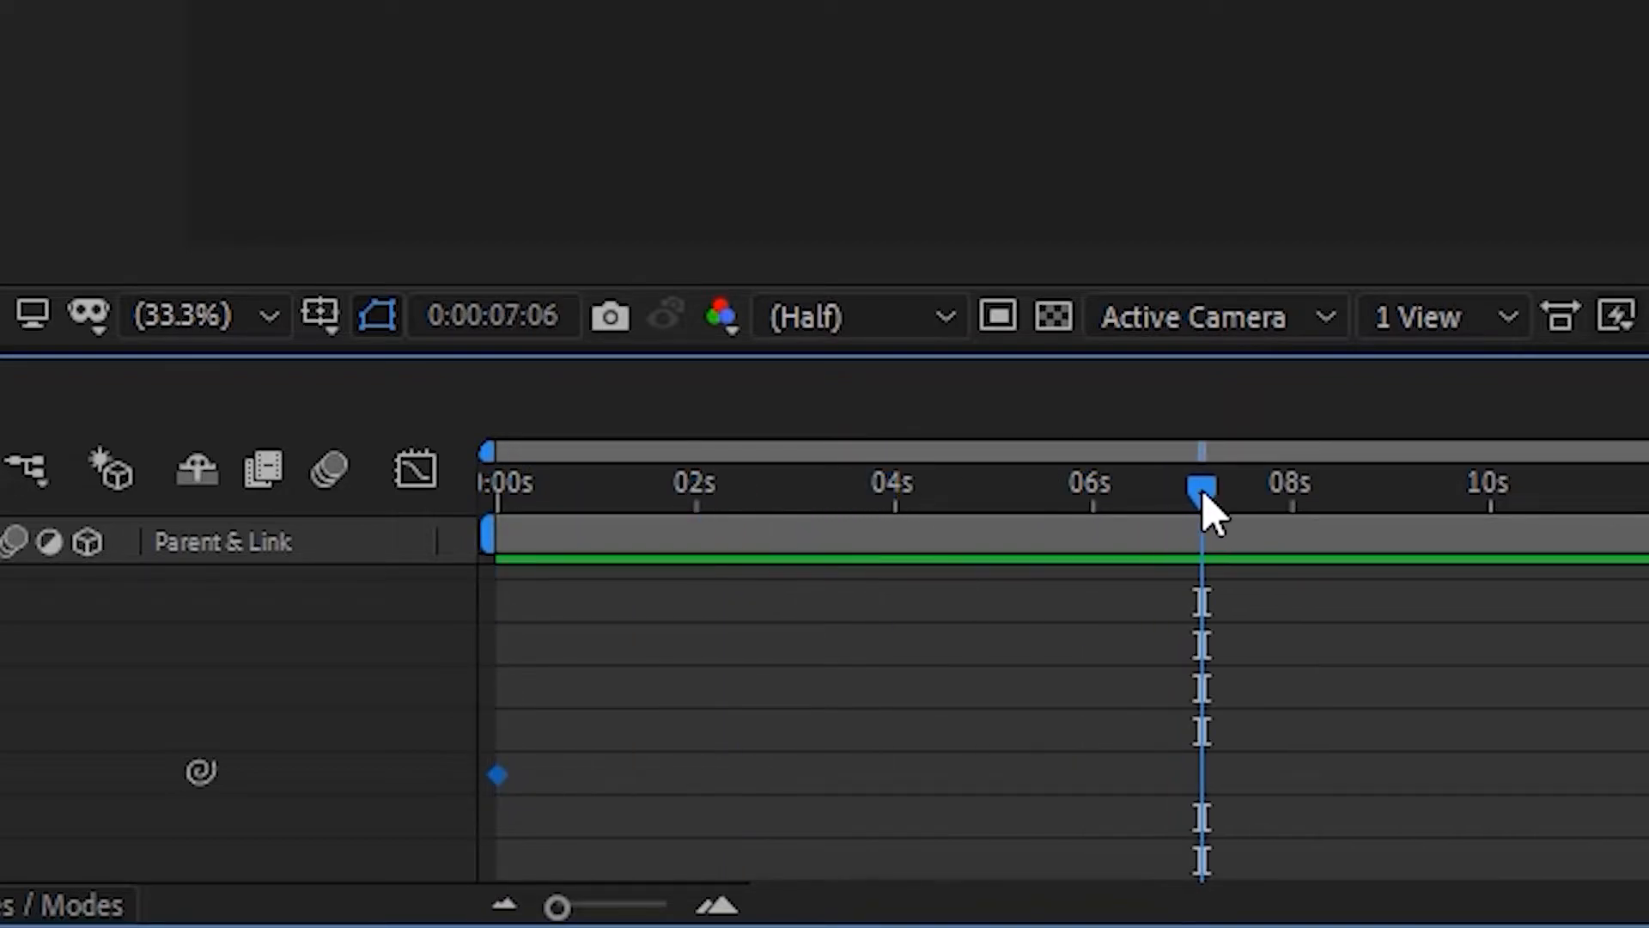
mouse_move(1204, 510)
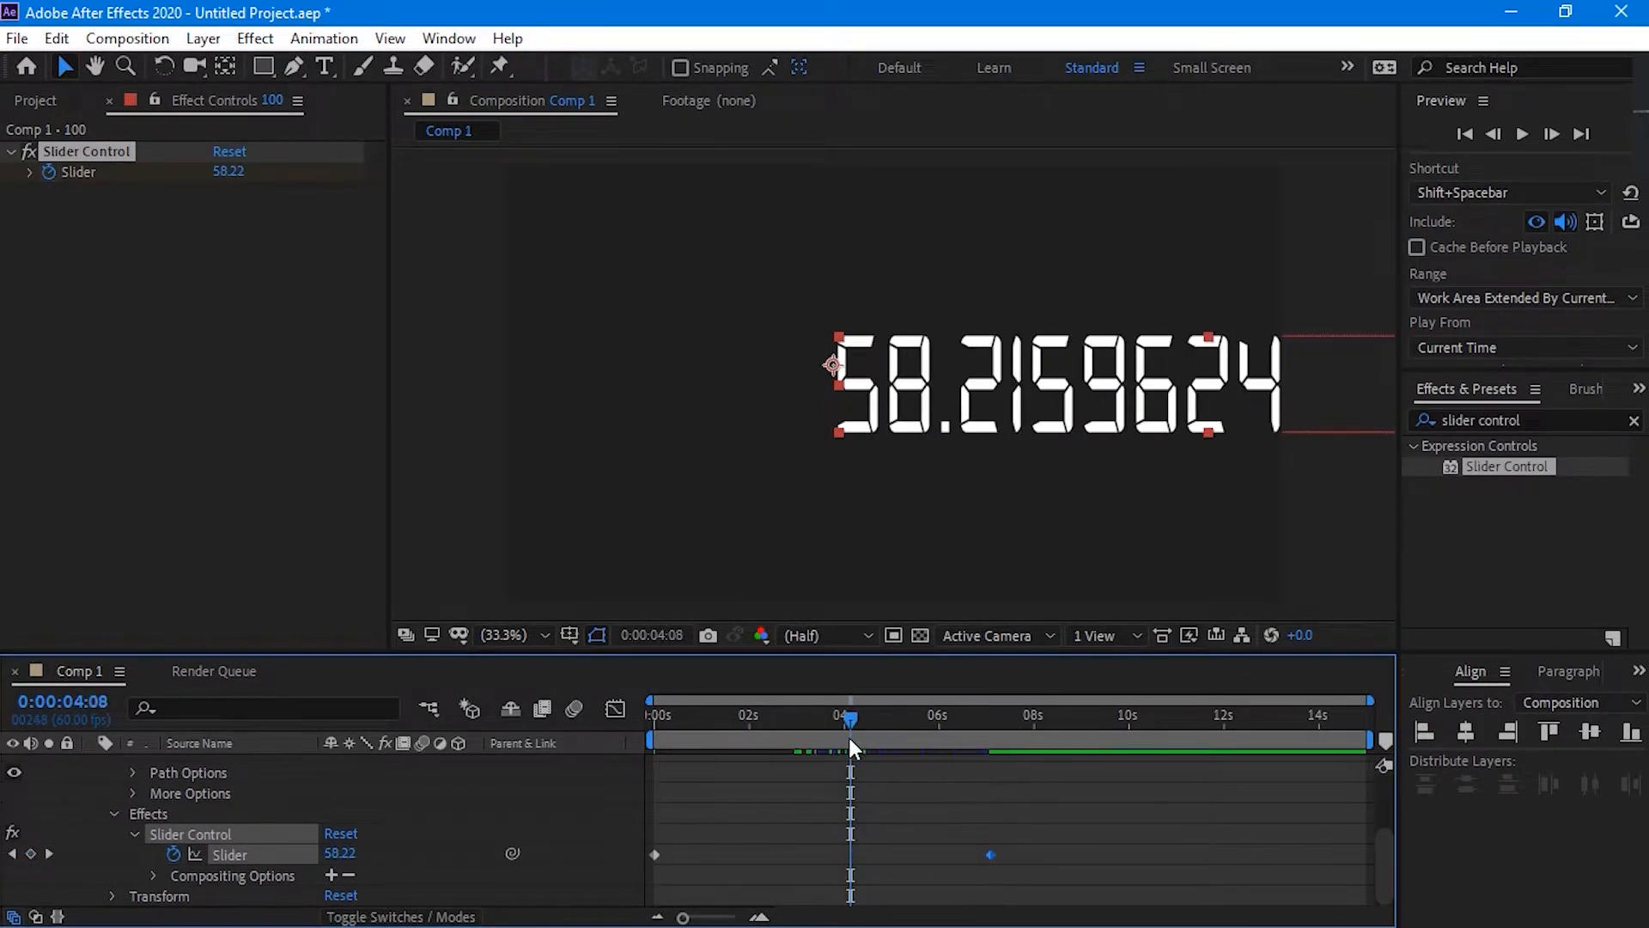
mouse_move(1230, 454)
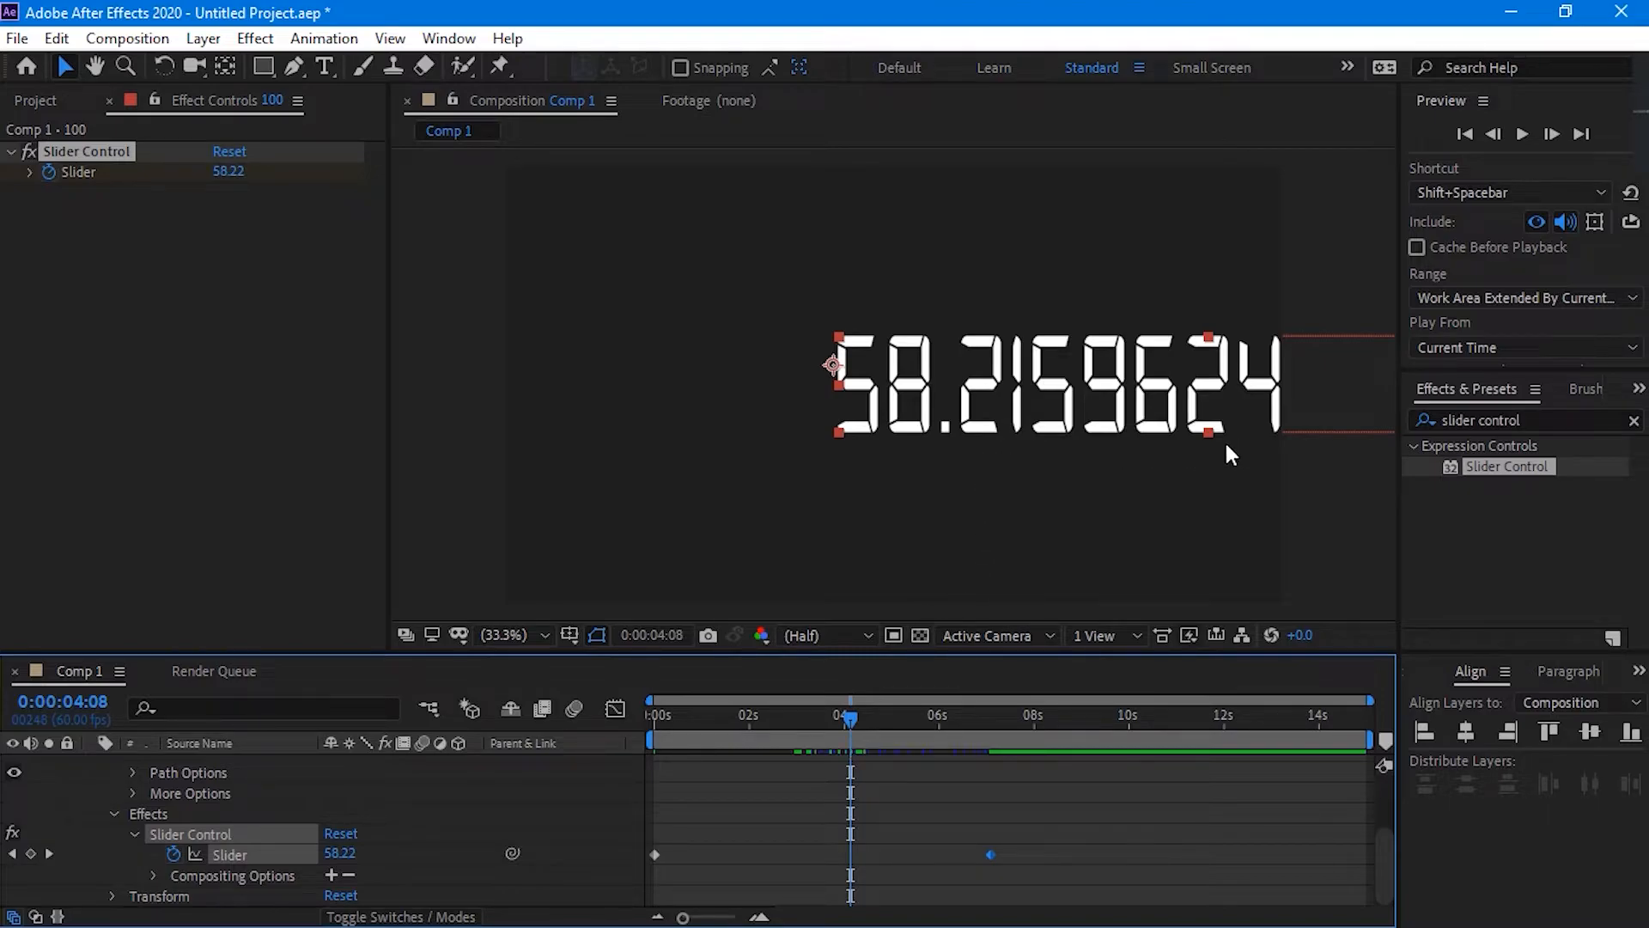
mouse_move(1220, 464)
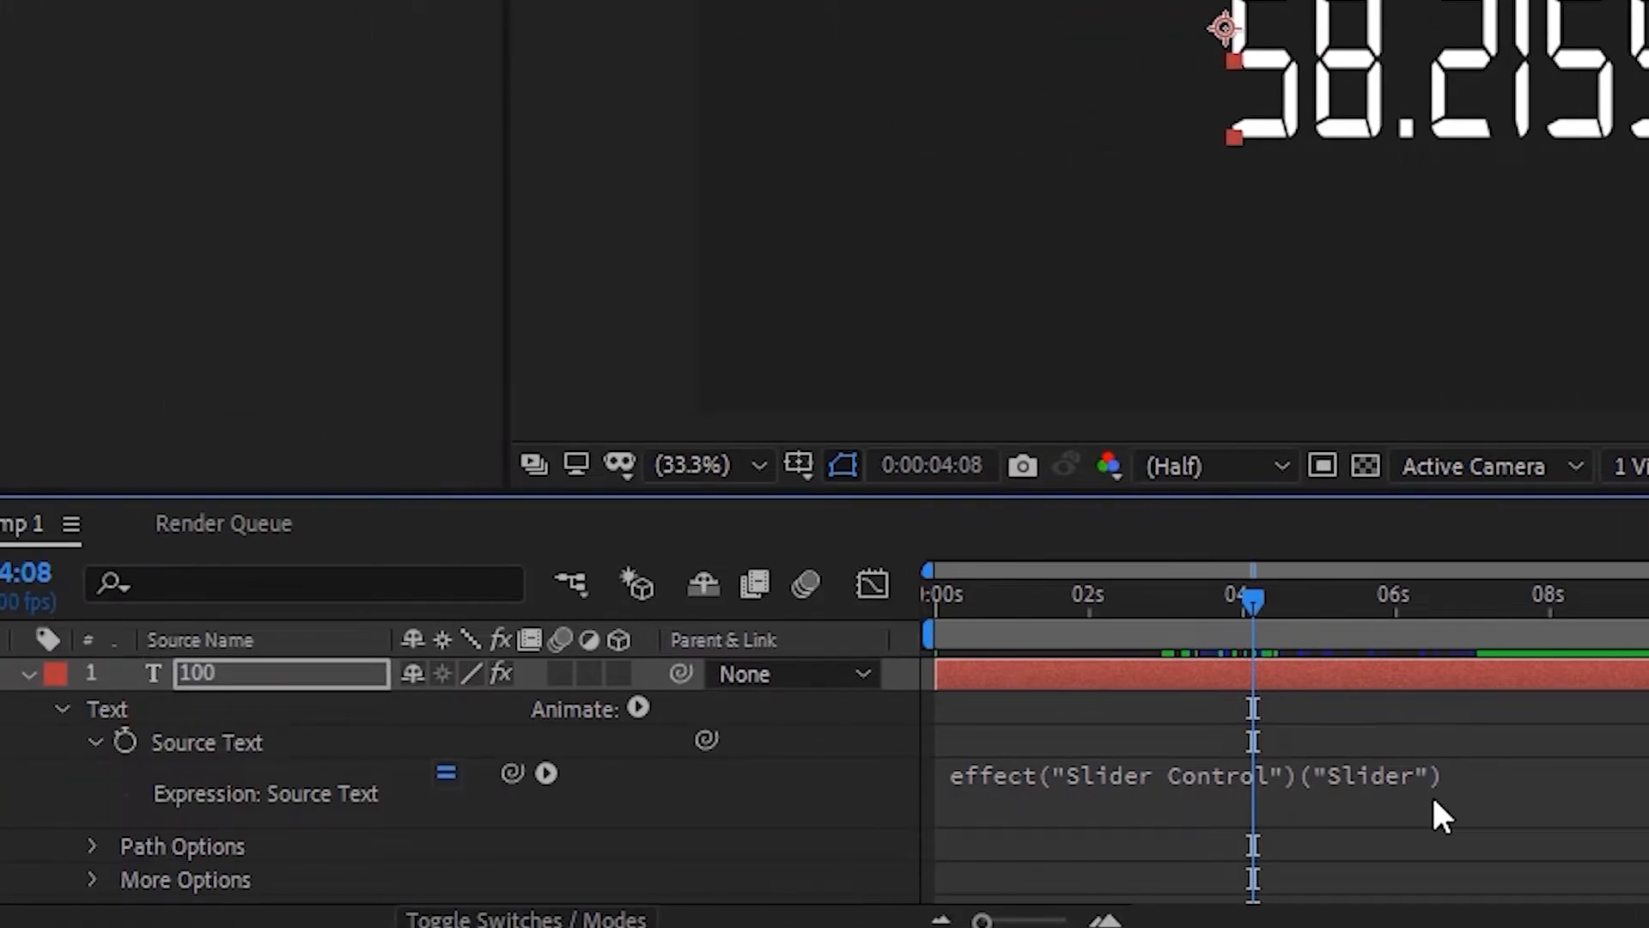
mouse_move(1457, 804)
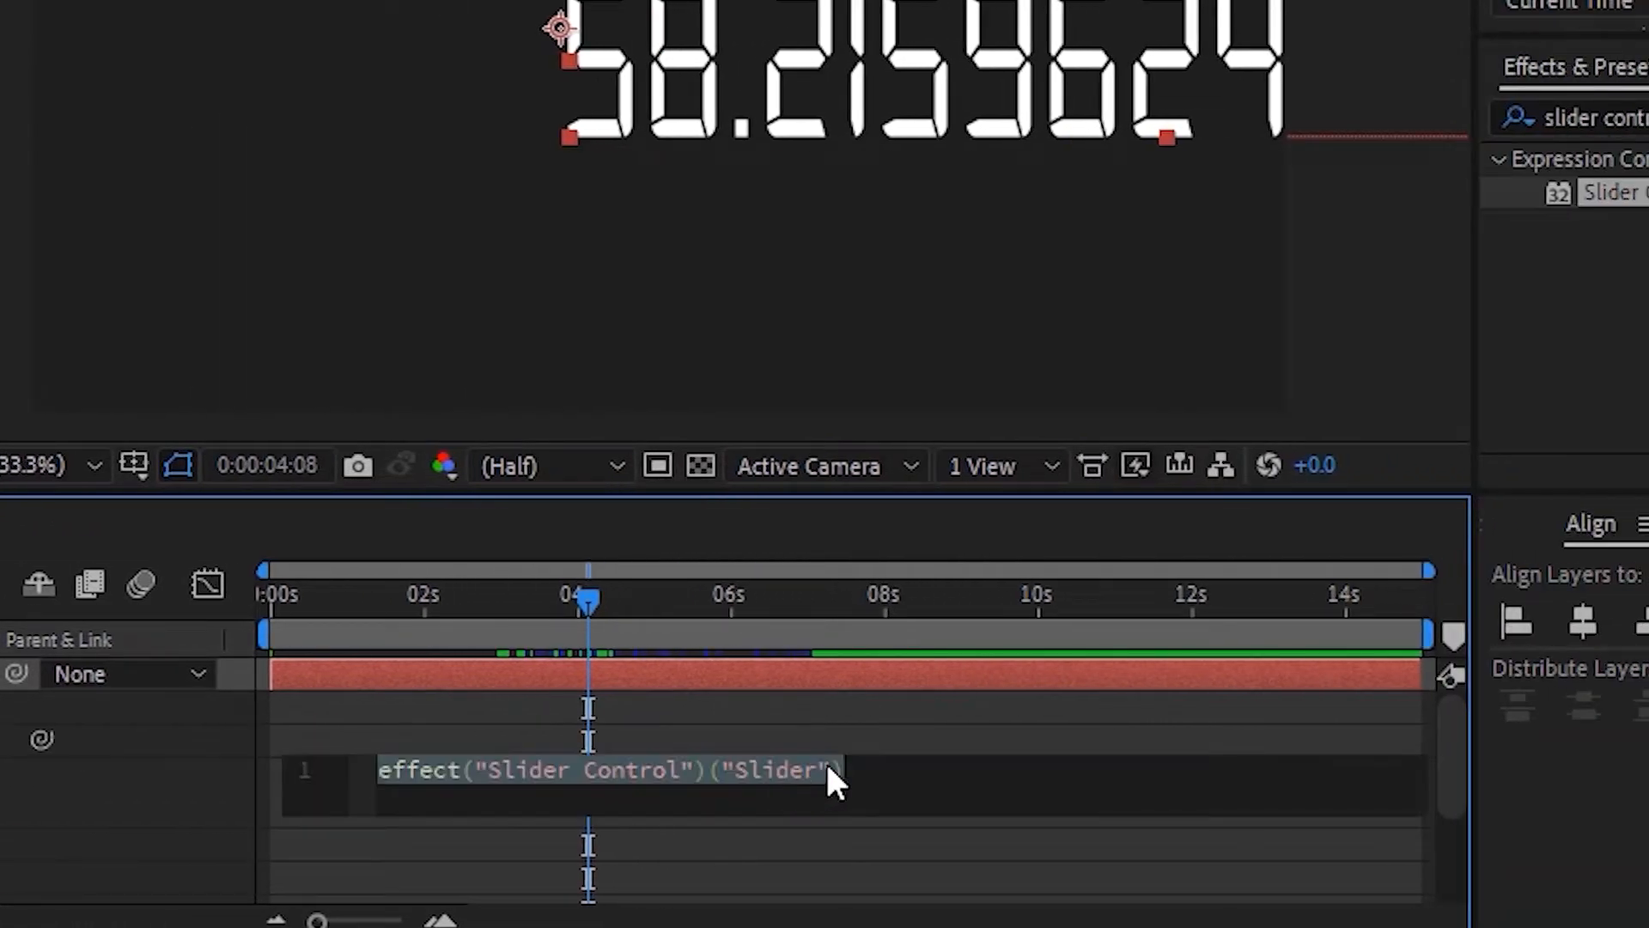
Append .value.toFixed(2) to the Source Text expression so the counter reads 58.22
click(878, 770)
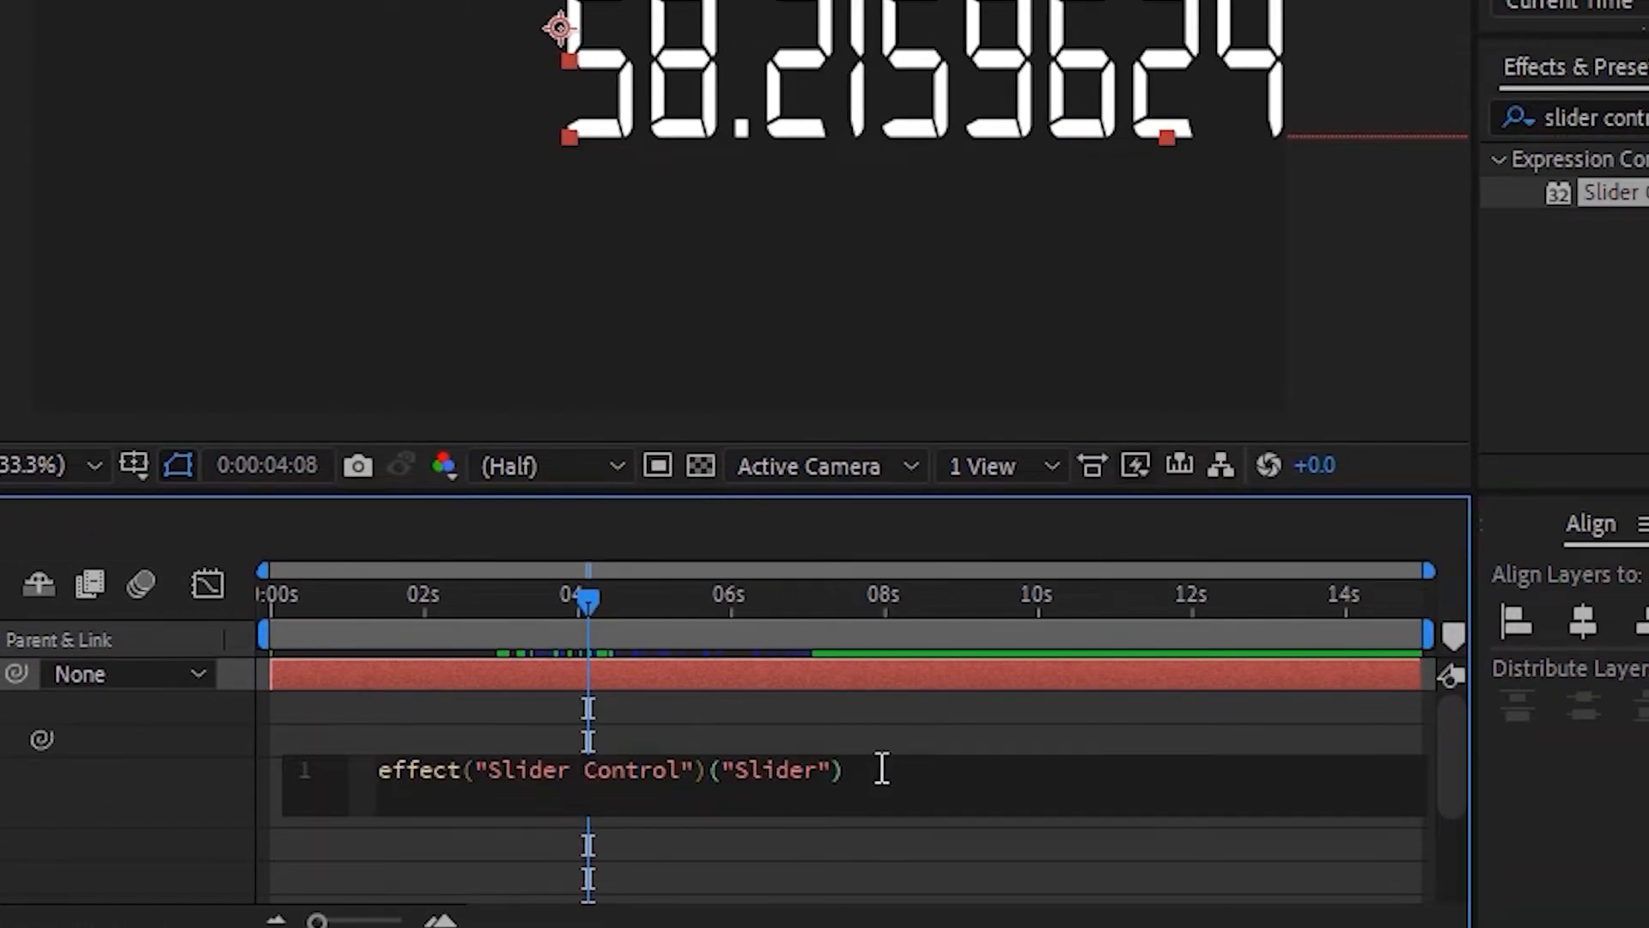
text(.va)
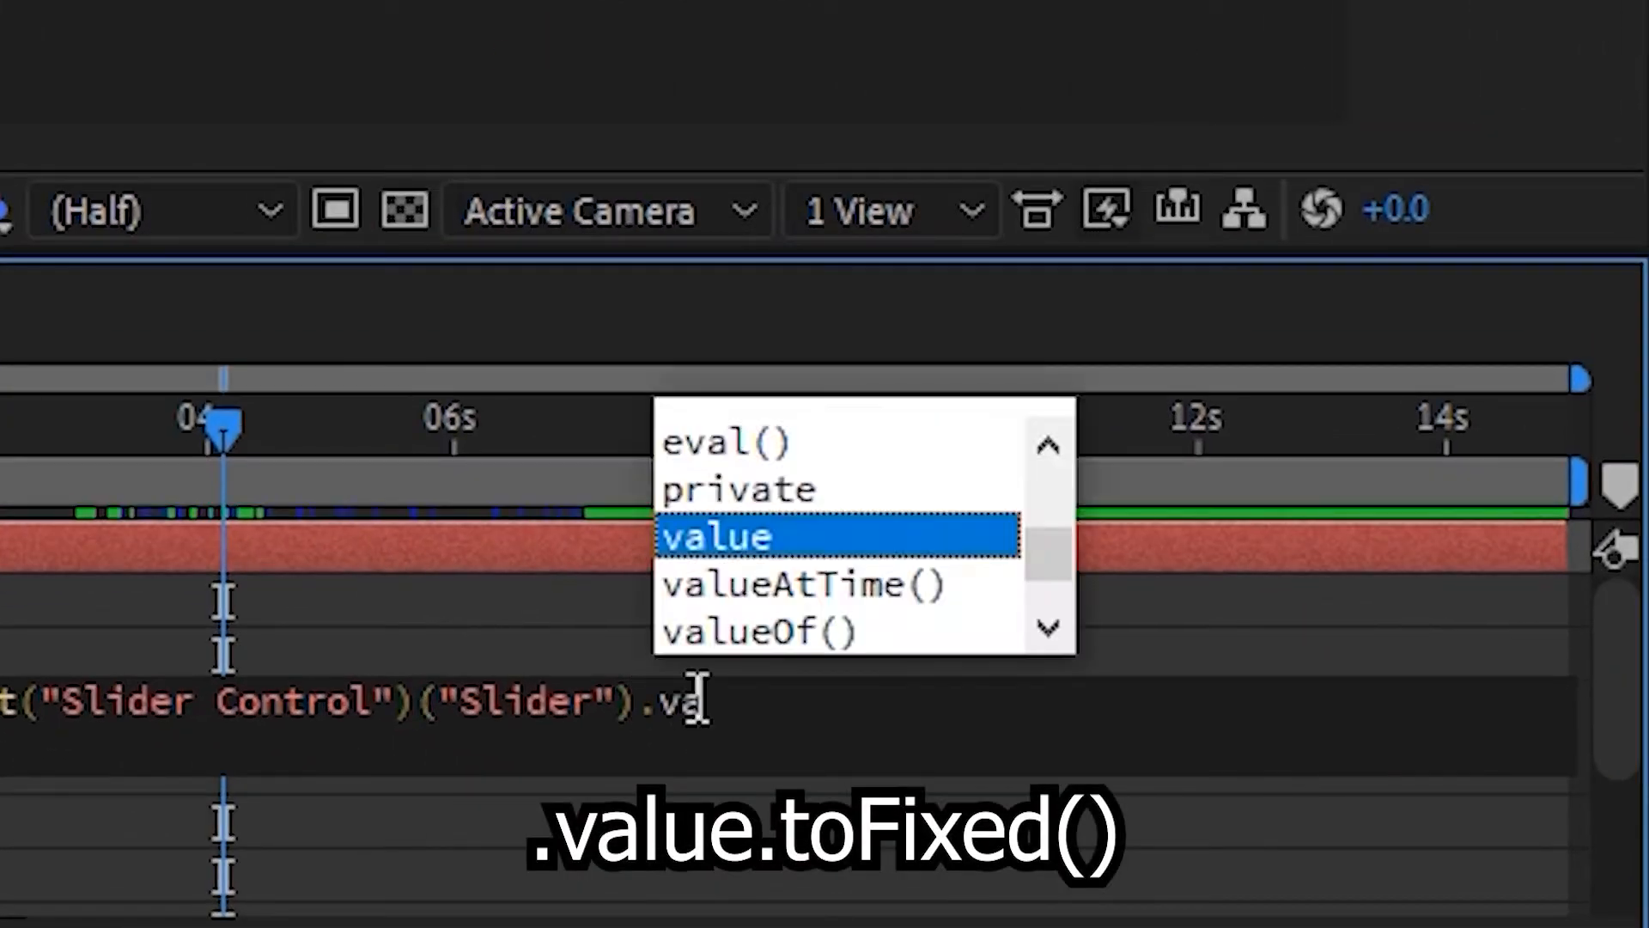
text(toFixed()
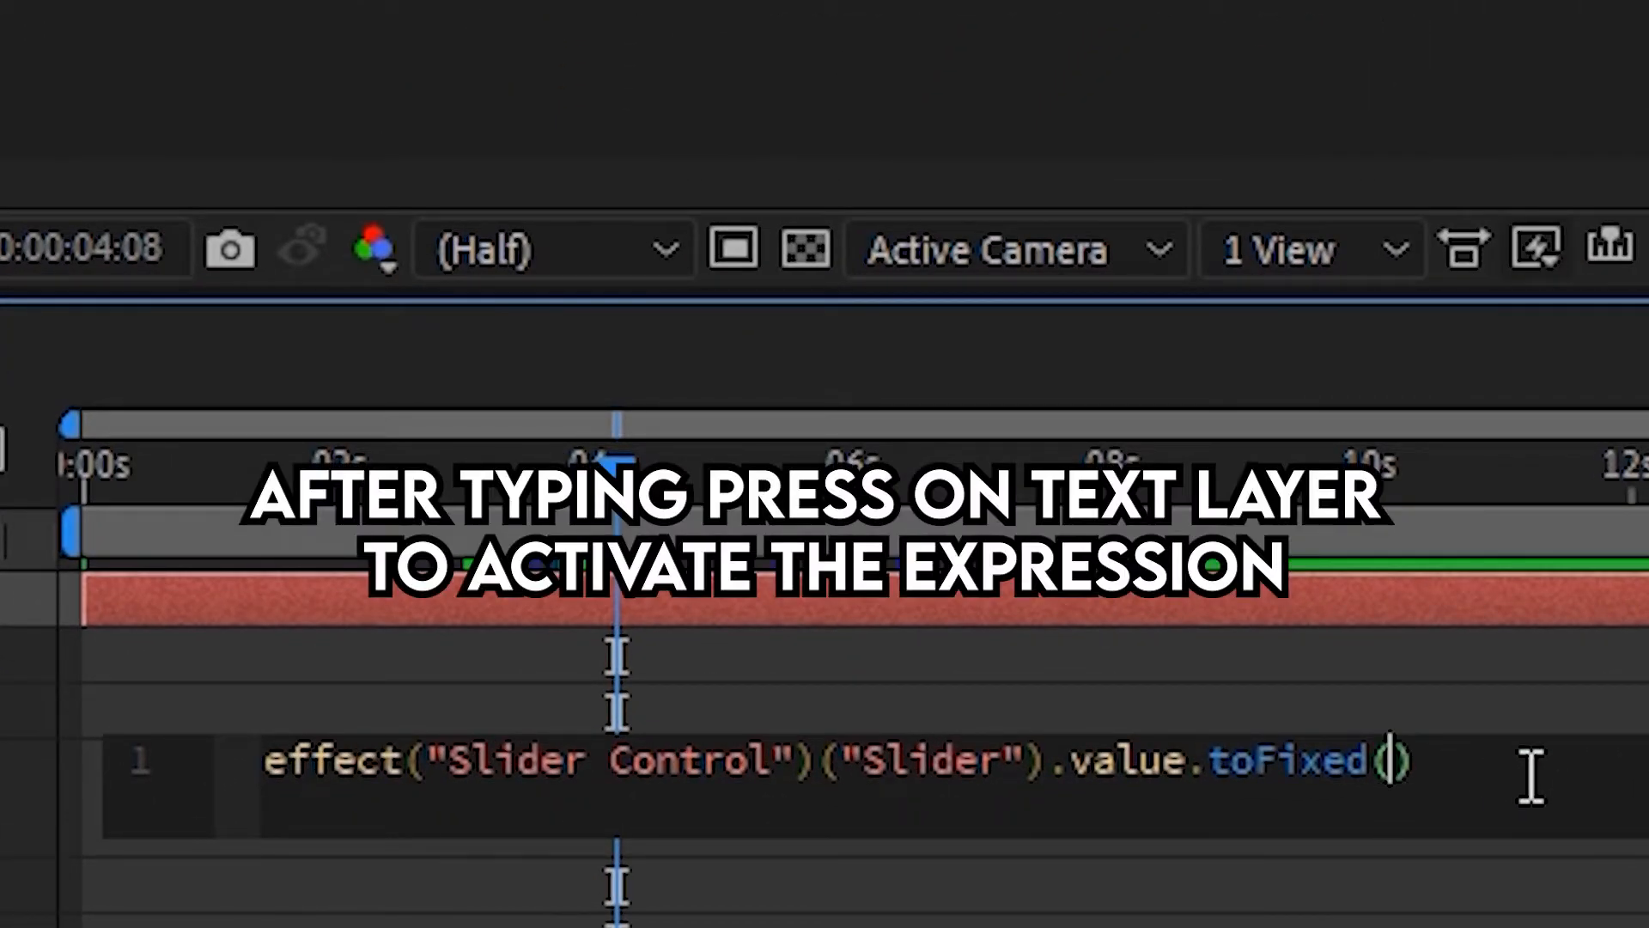
text(2)
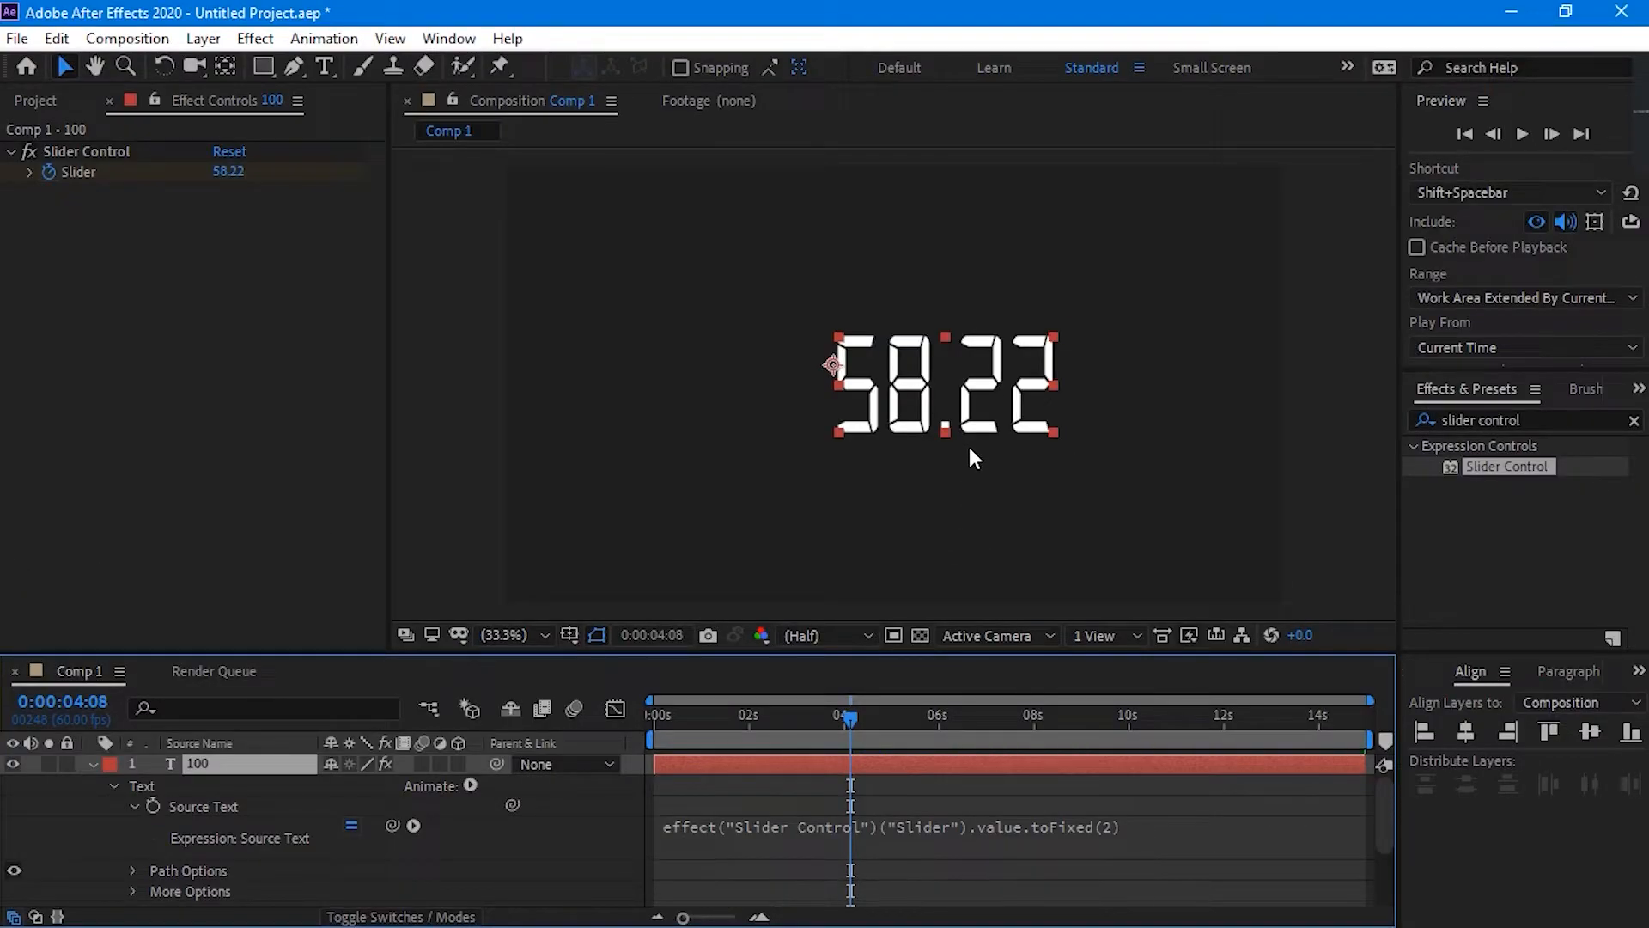
mouse_move(1127, 836)
text(0)
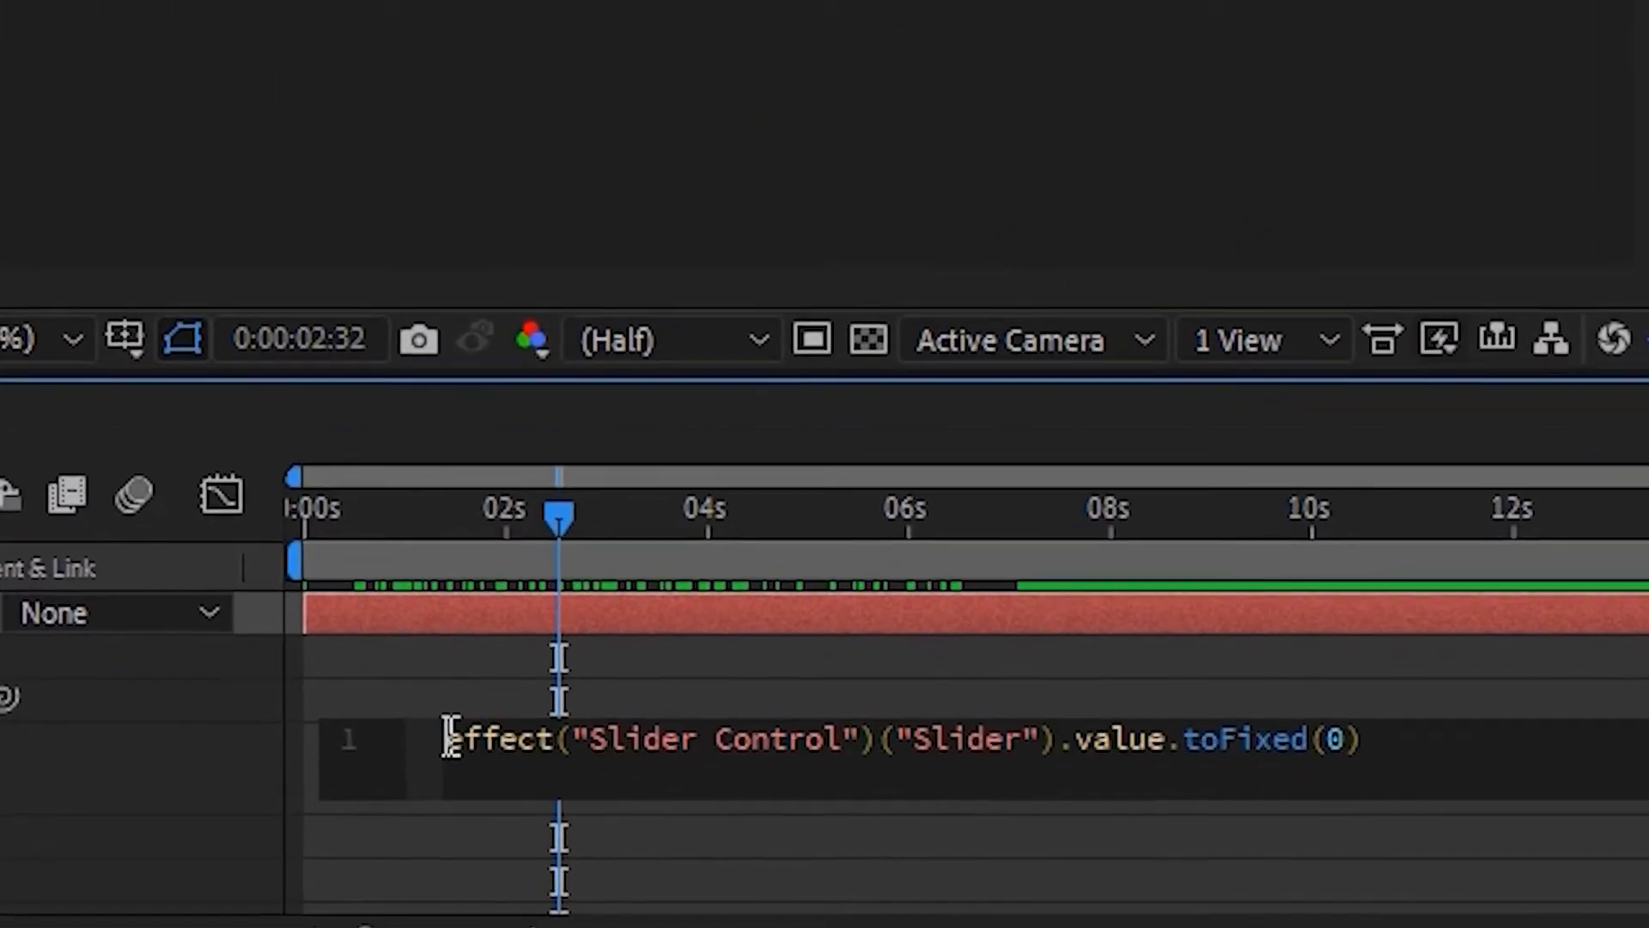
Prepend "Amount ="+ to the expression and round with toFixed(0) for whole numbers
text("Amount ="+)
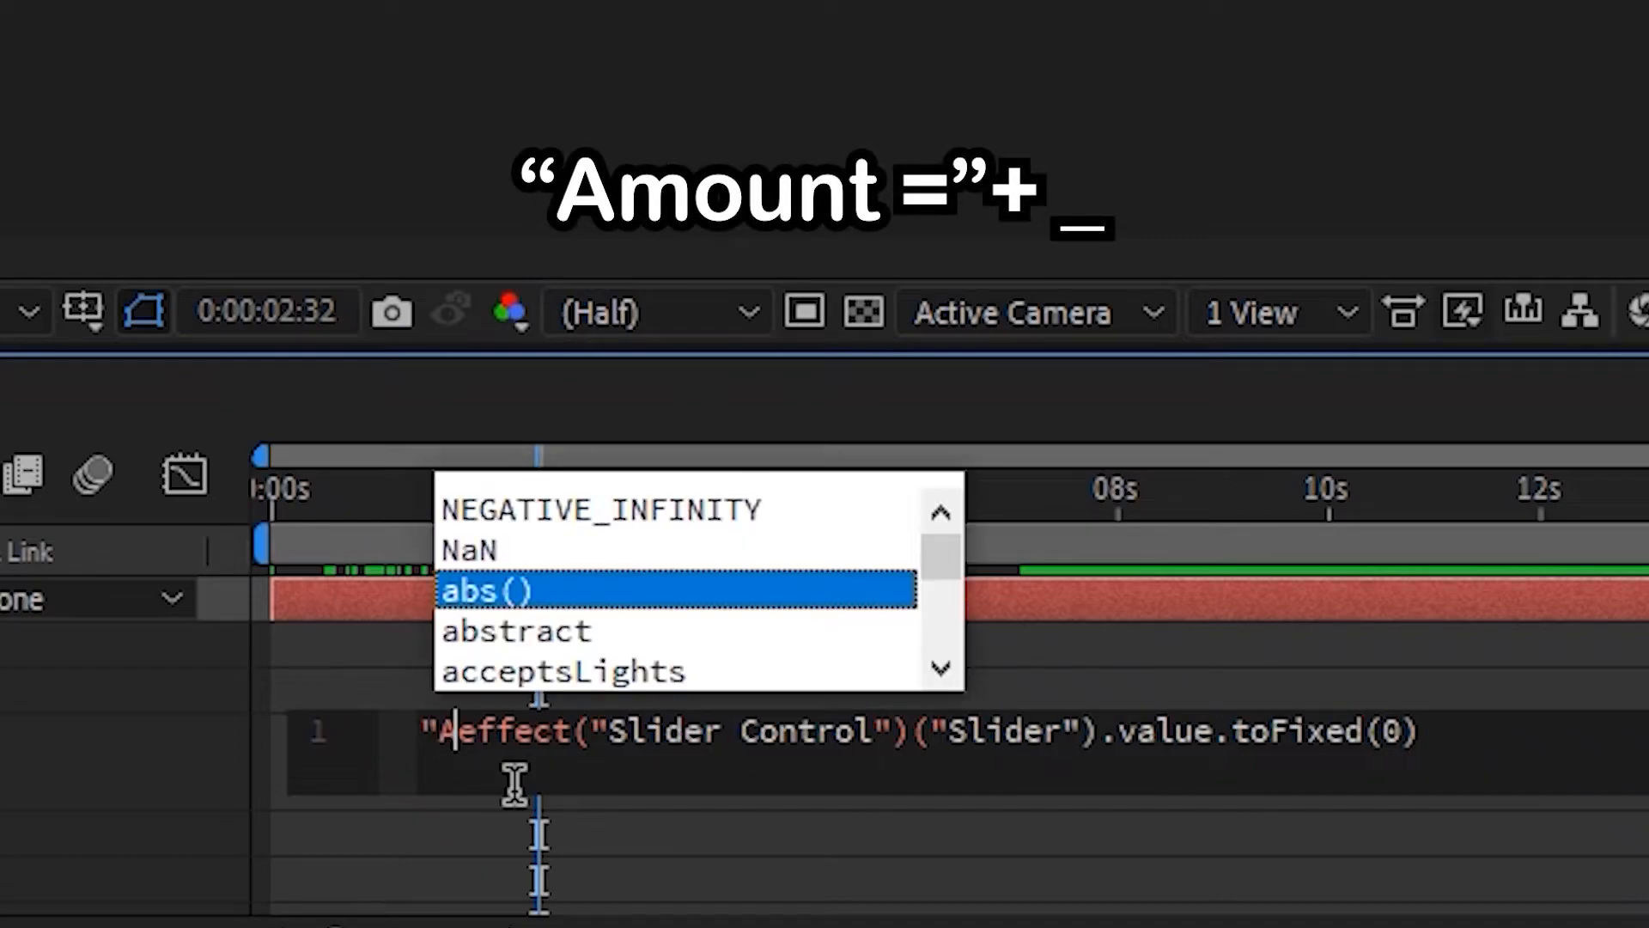
text(Amount =)
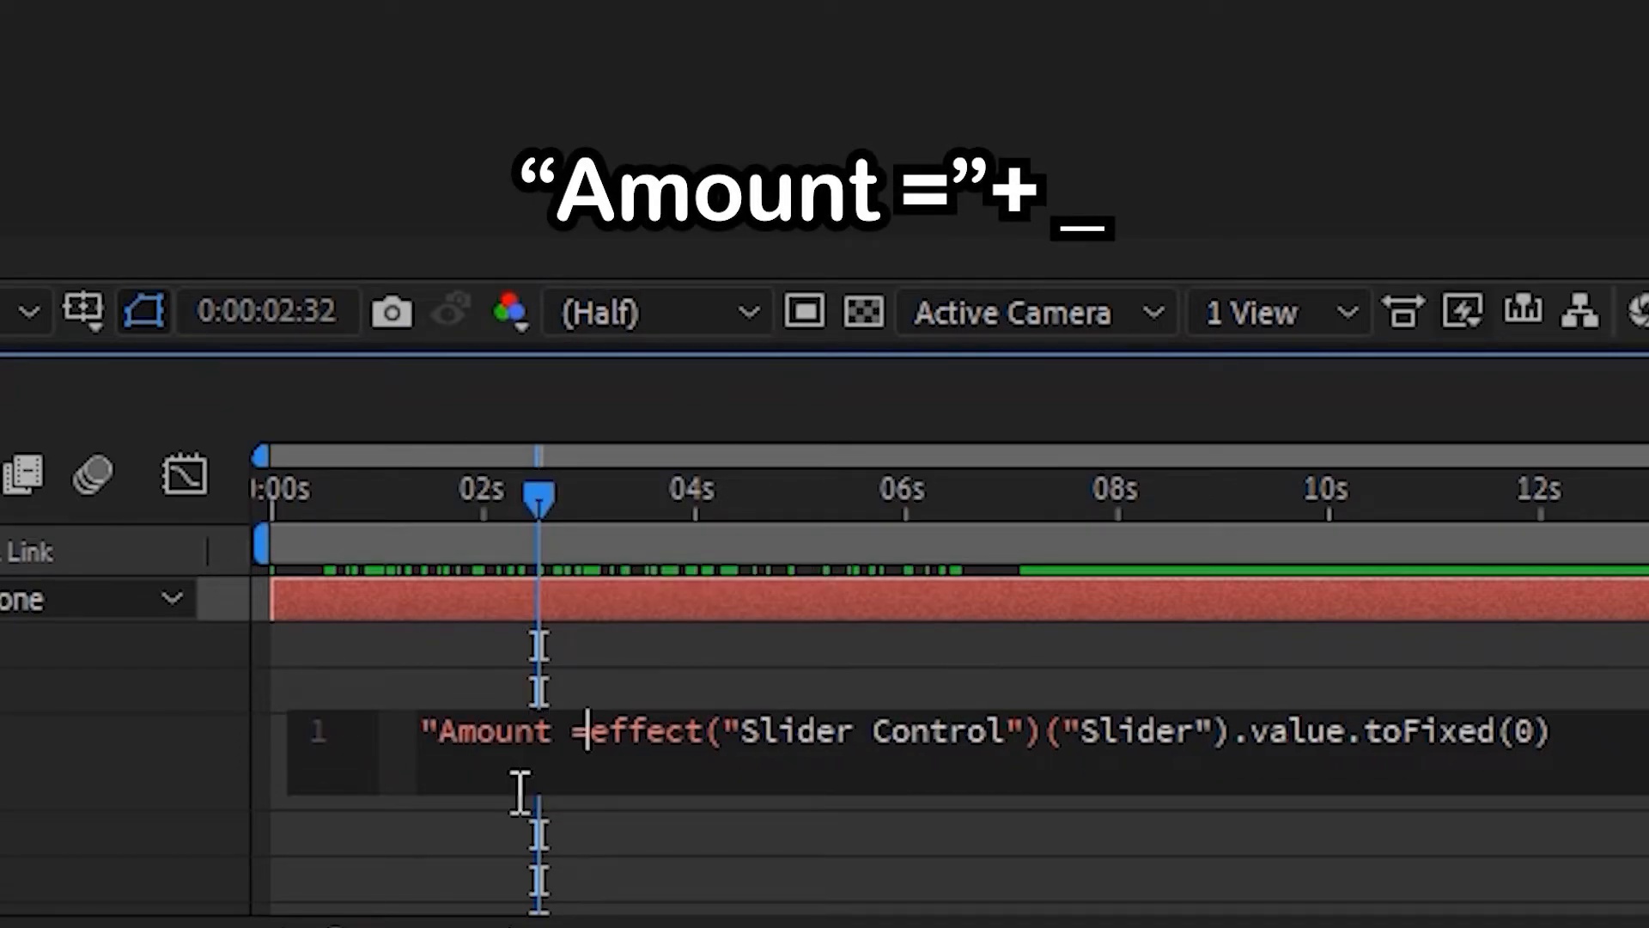
text(+)
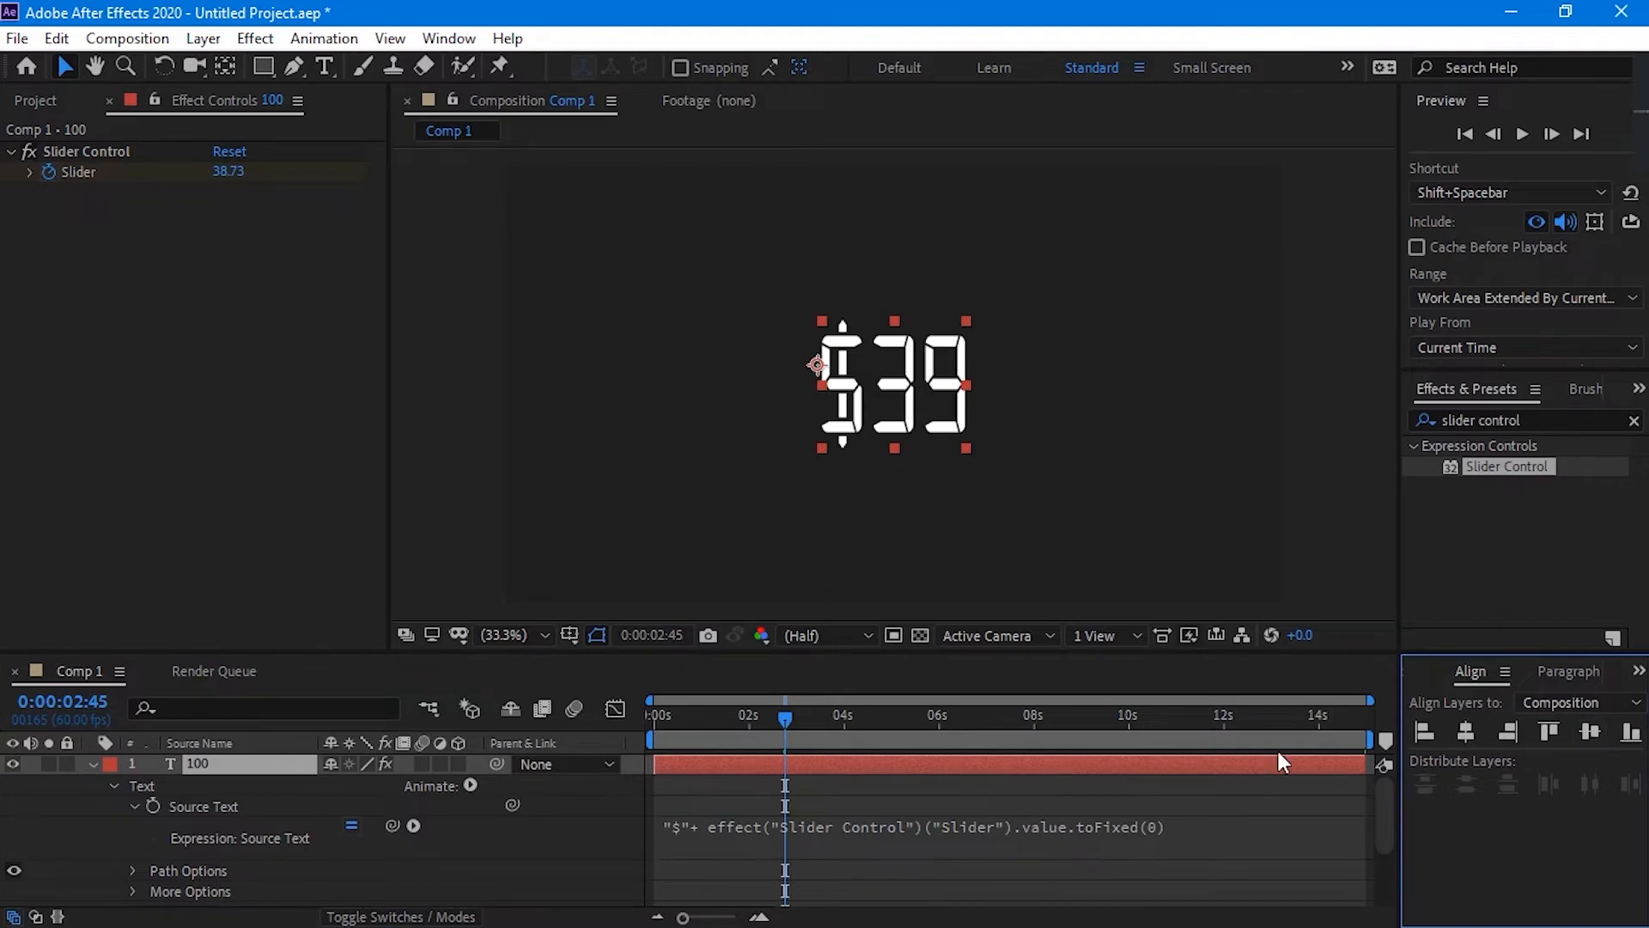
mouse_move(783, 723)
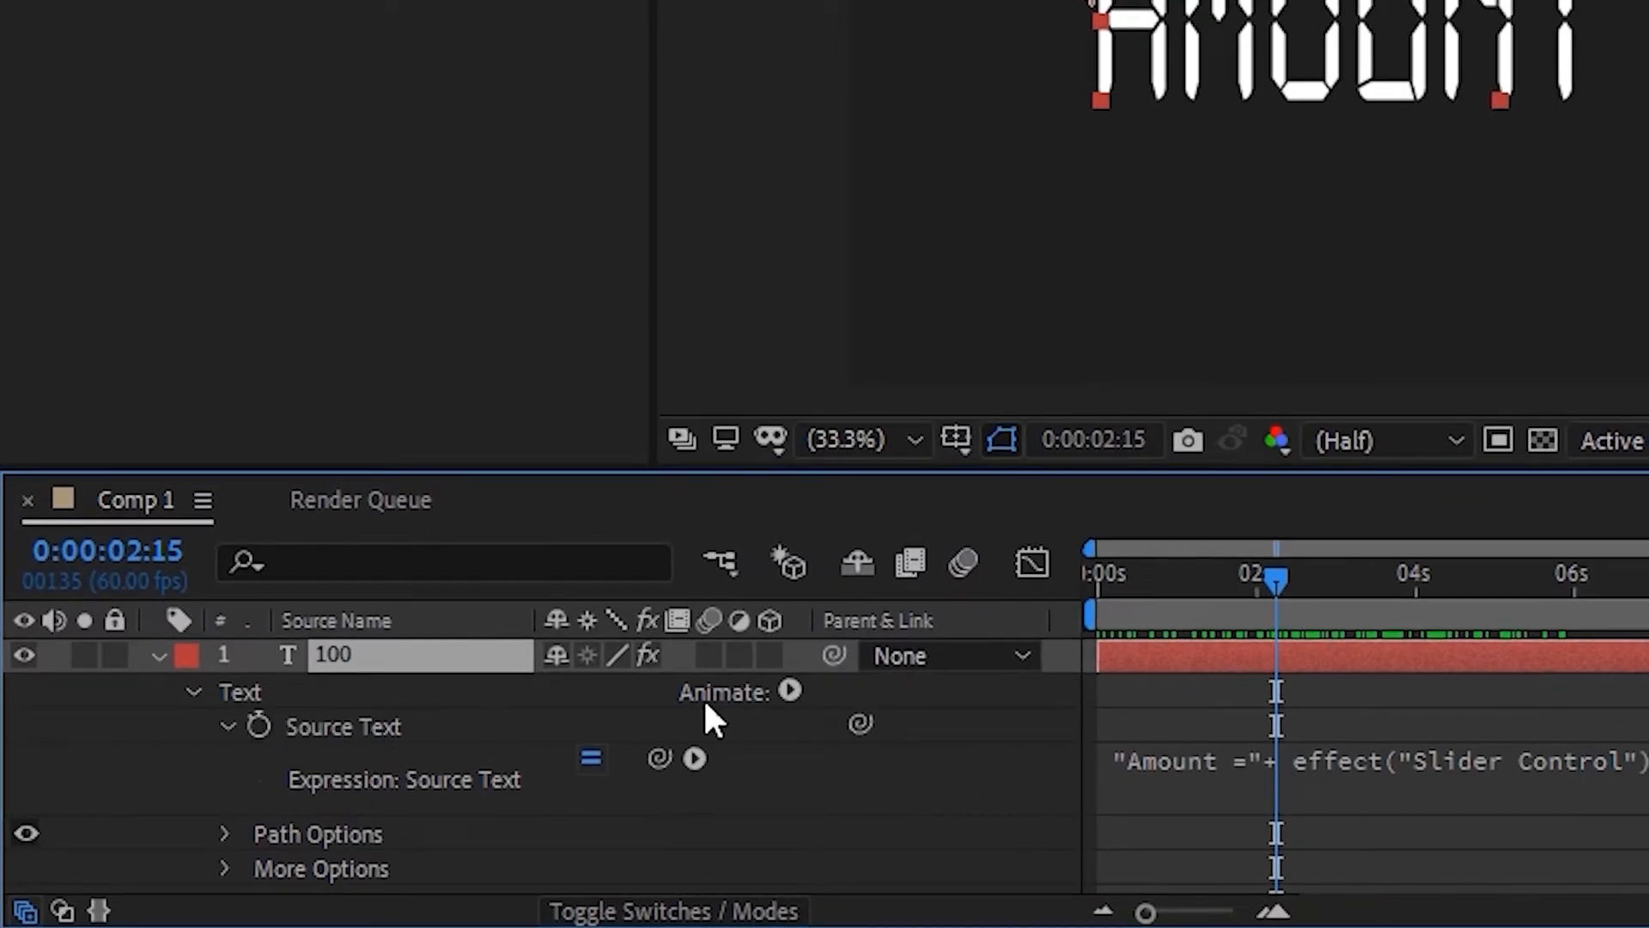
Add an RGB Fill Color animator to the text and keyframe Fill Color at 0:00
click(790, 690)
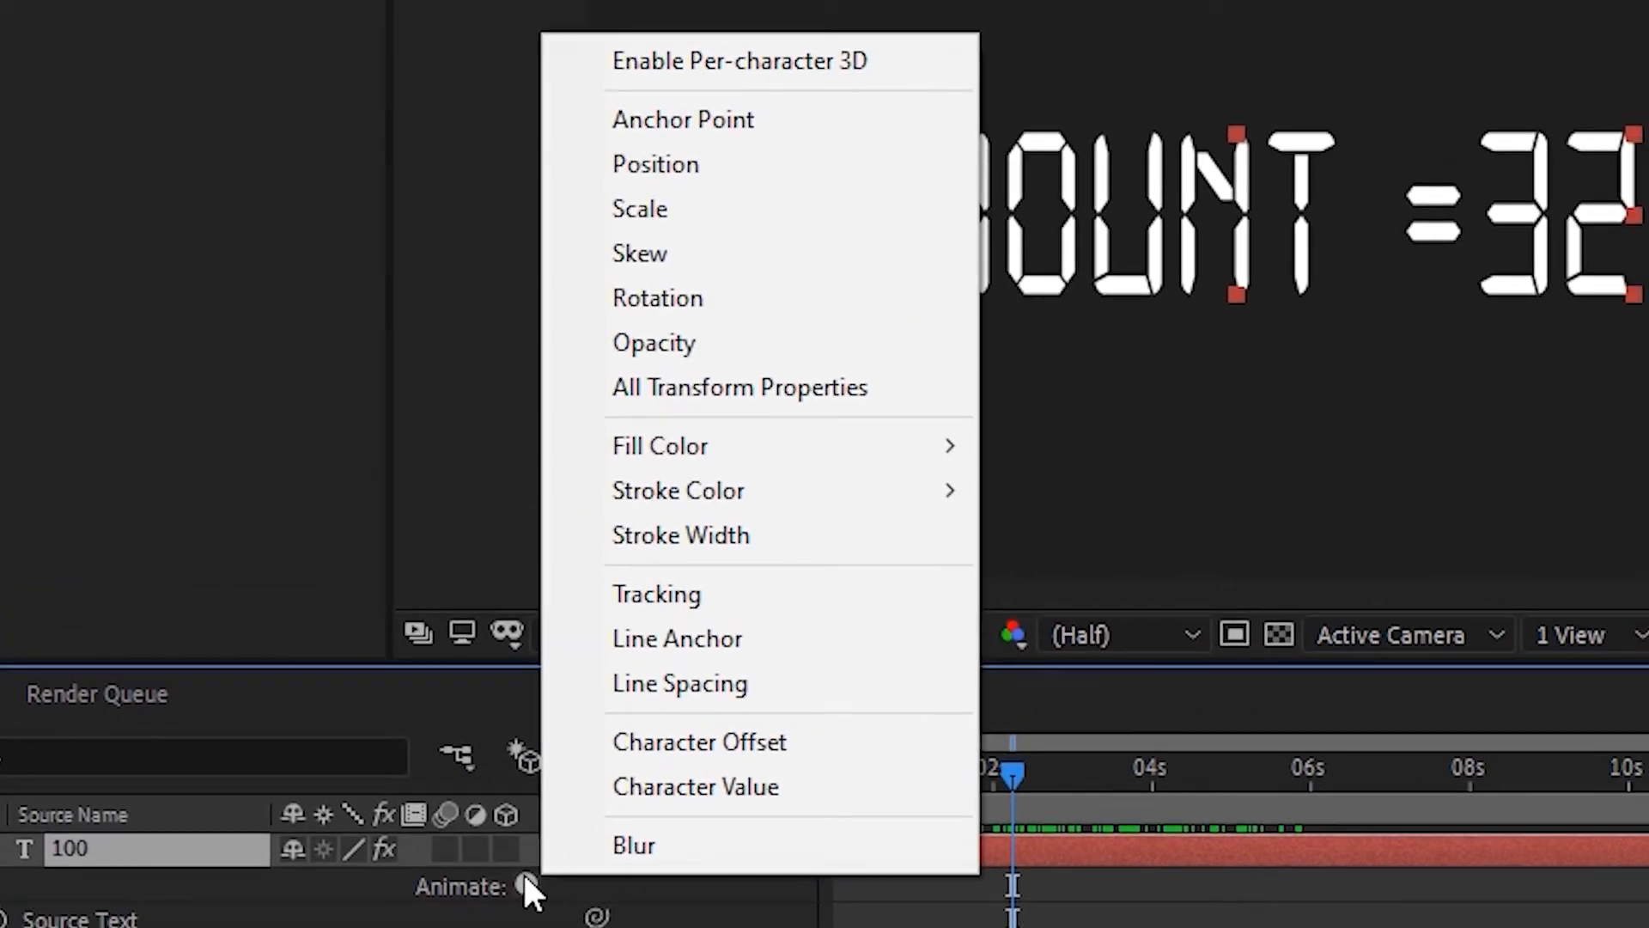
mouse_move(737, 682)
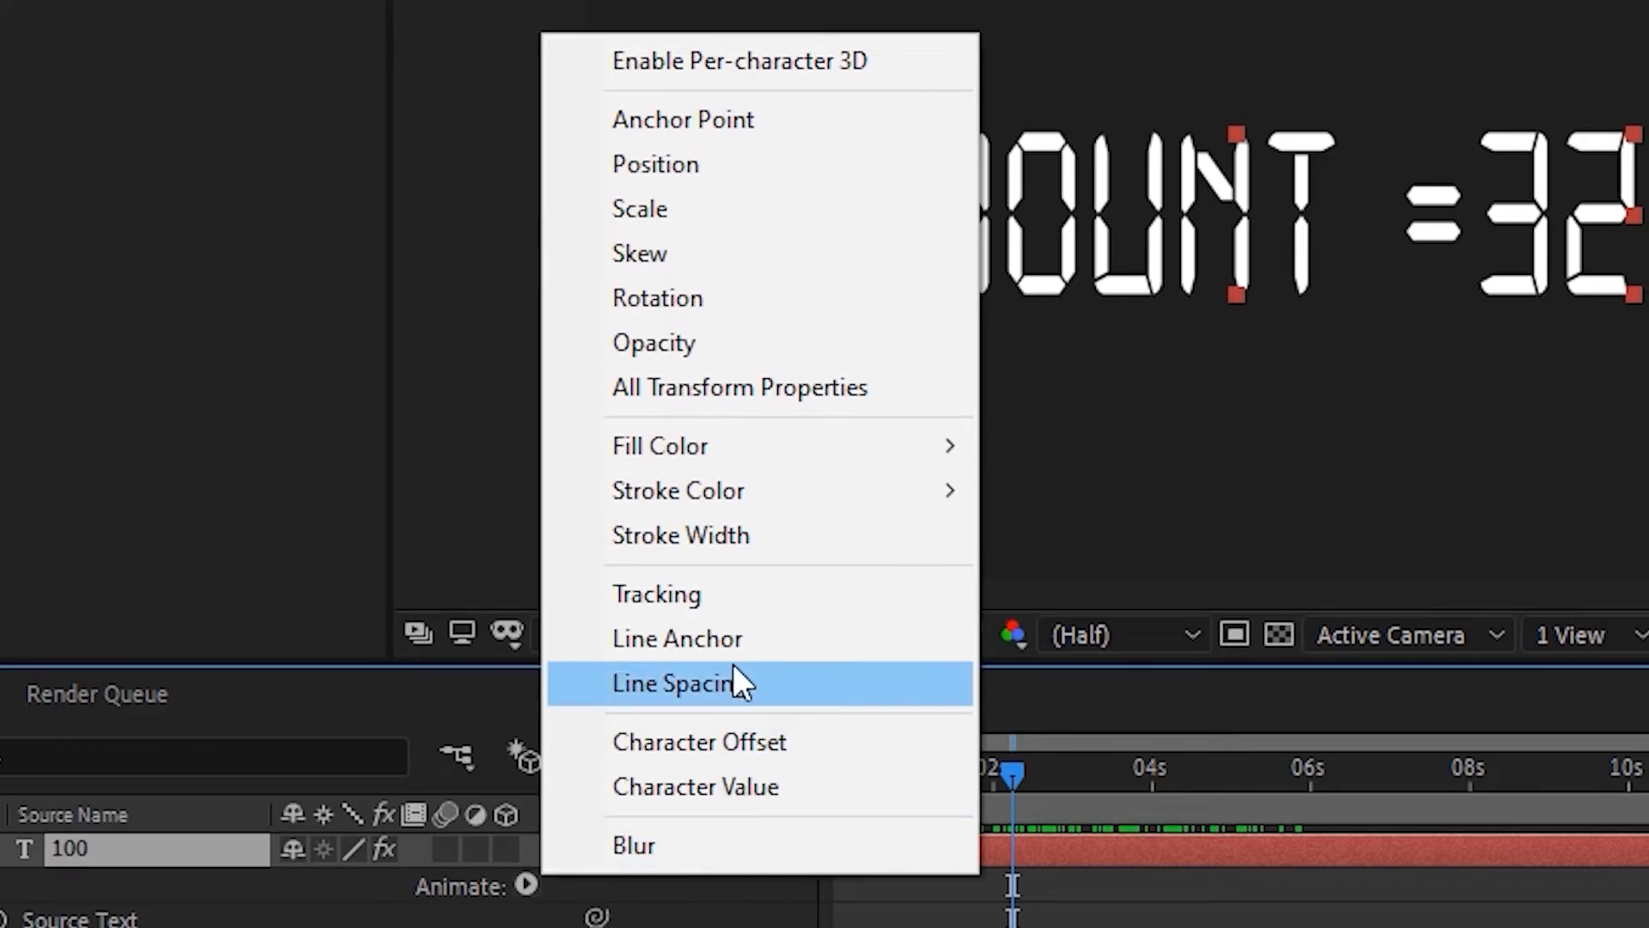
mouse_move(660, 445)
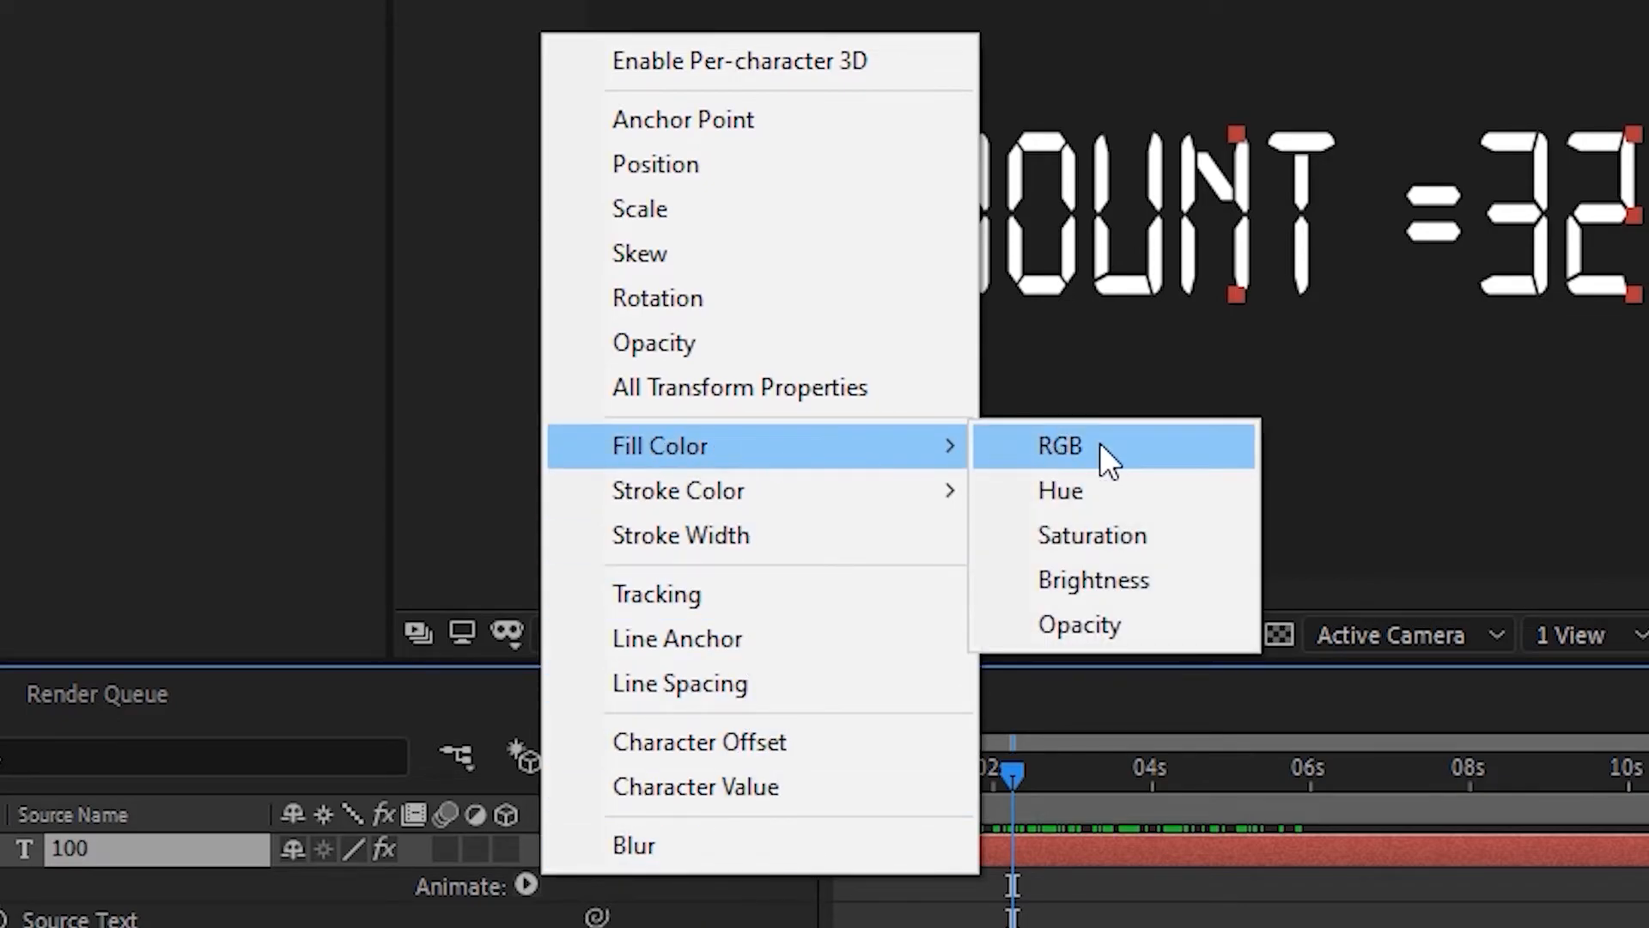
click(1057, 444)
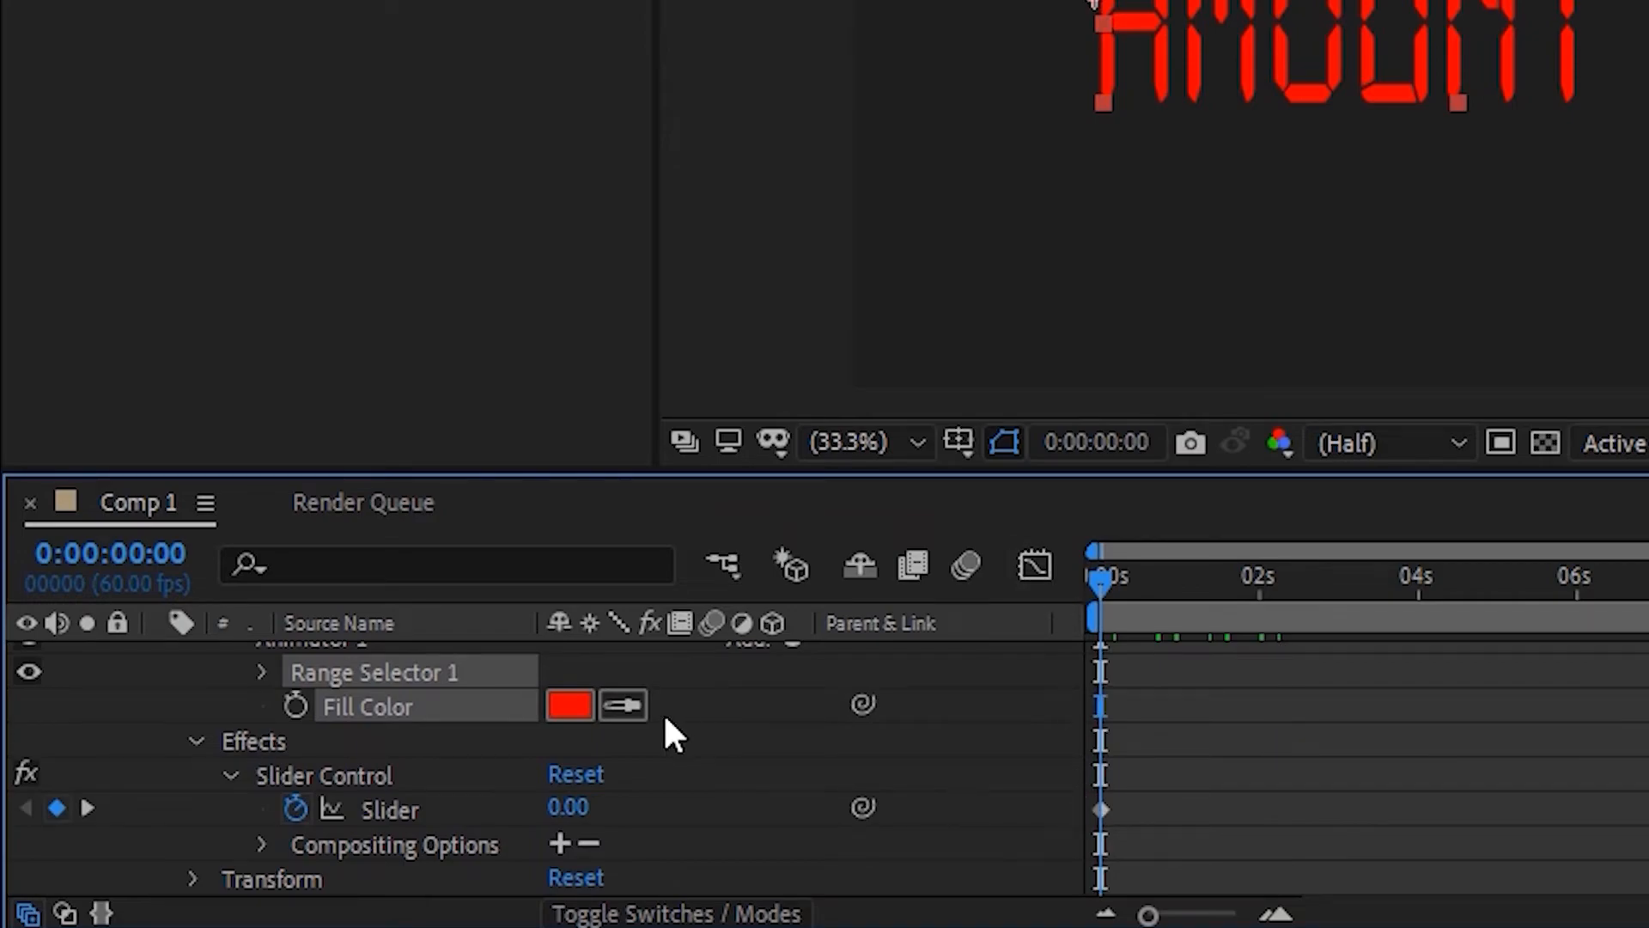
mouse_move(296, 706)
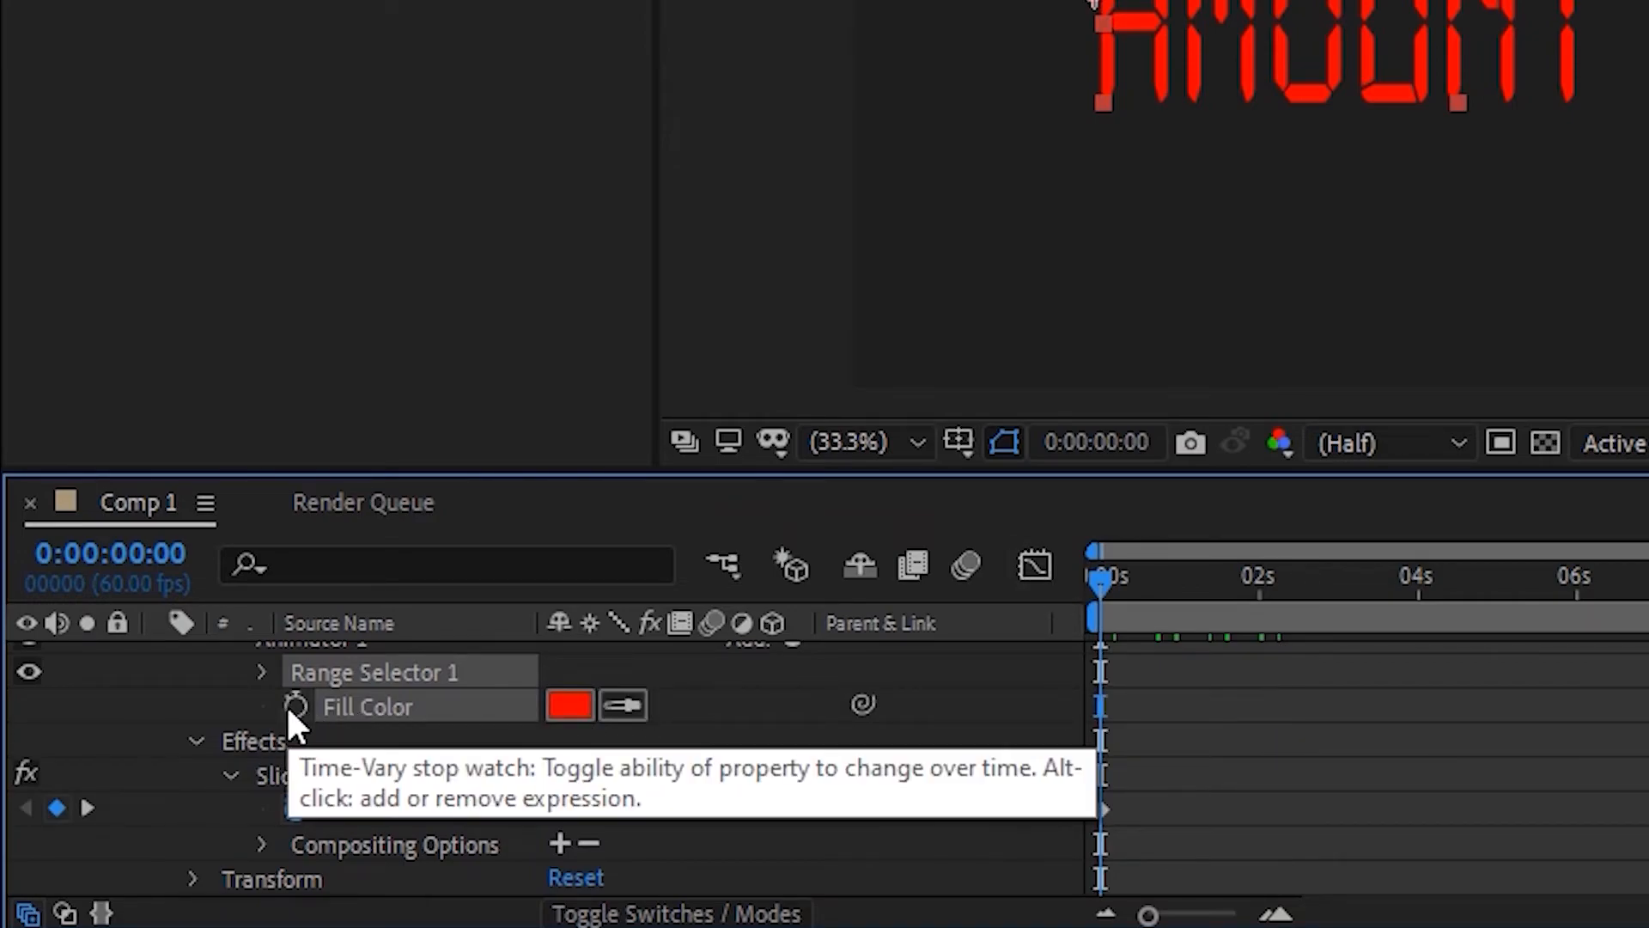
click(297, 706)
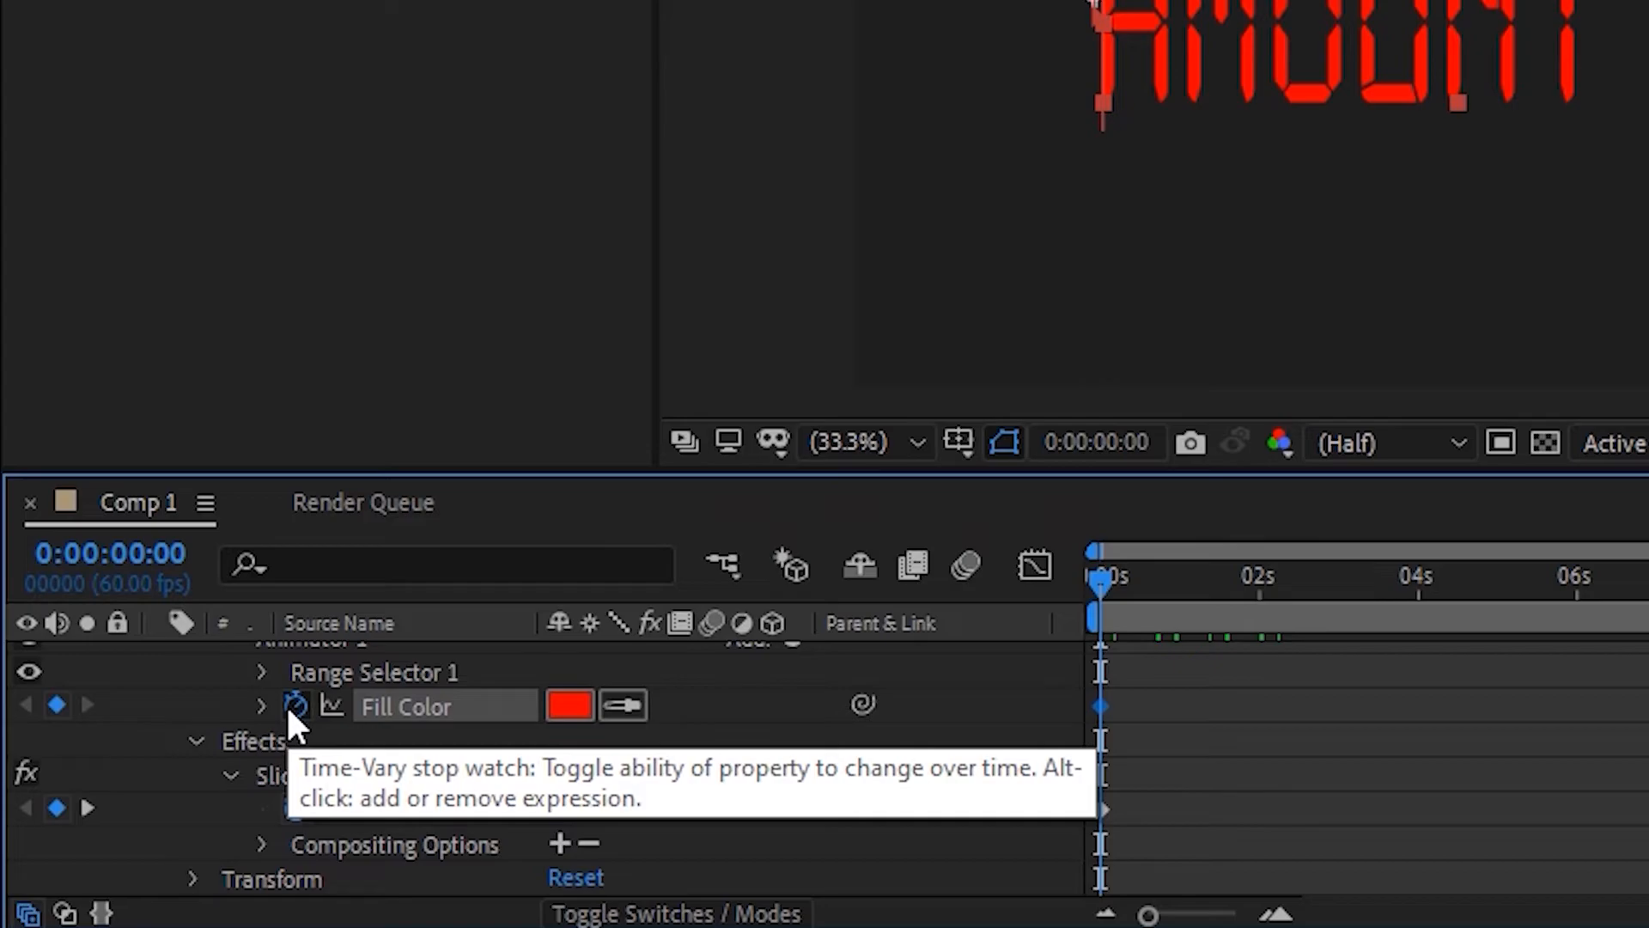
Keyframe Fill Color white at 0:00 and green near 7:06, then preview the counting animation
click(568, 706)
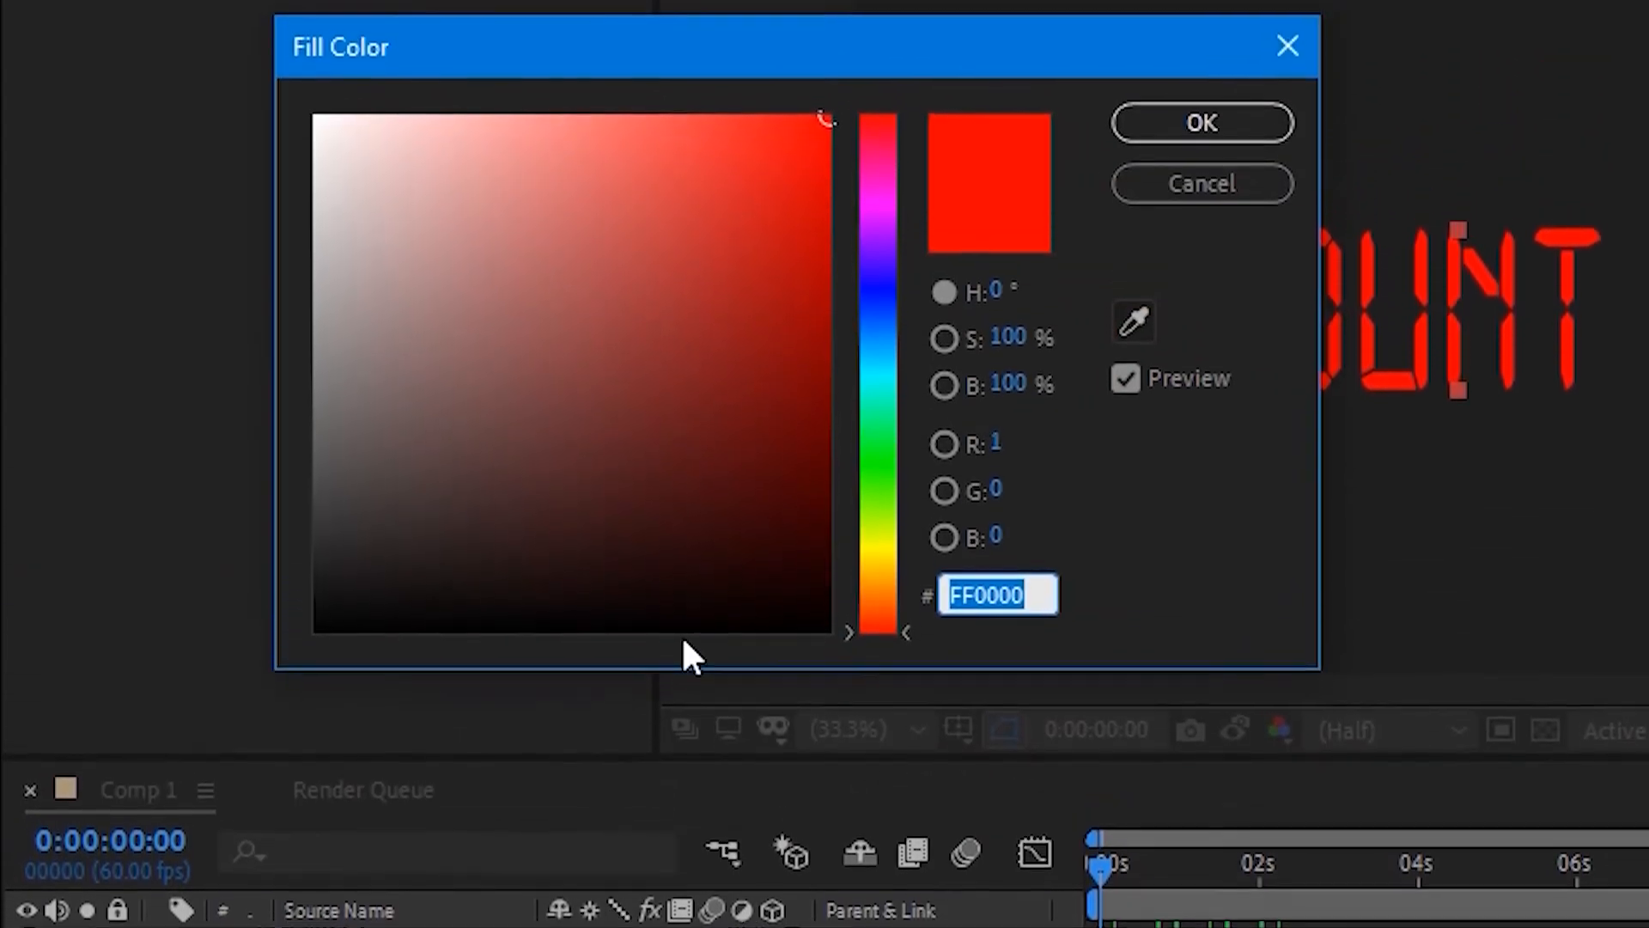
click(1200, 124)
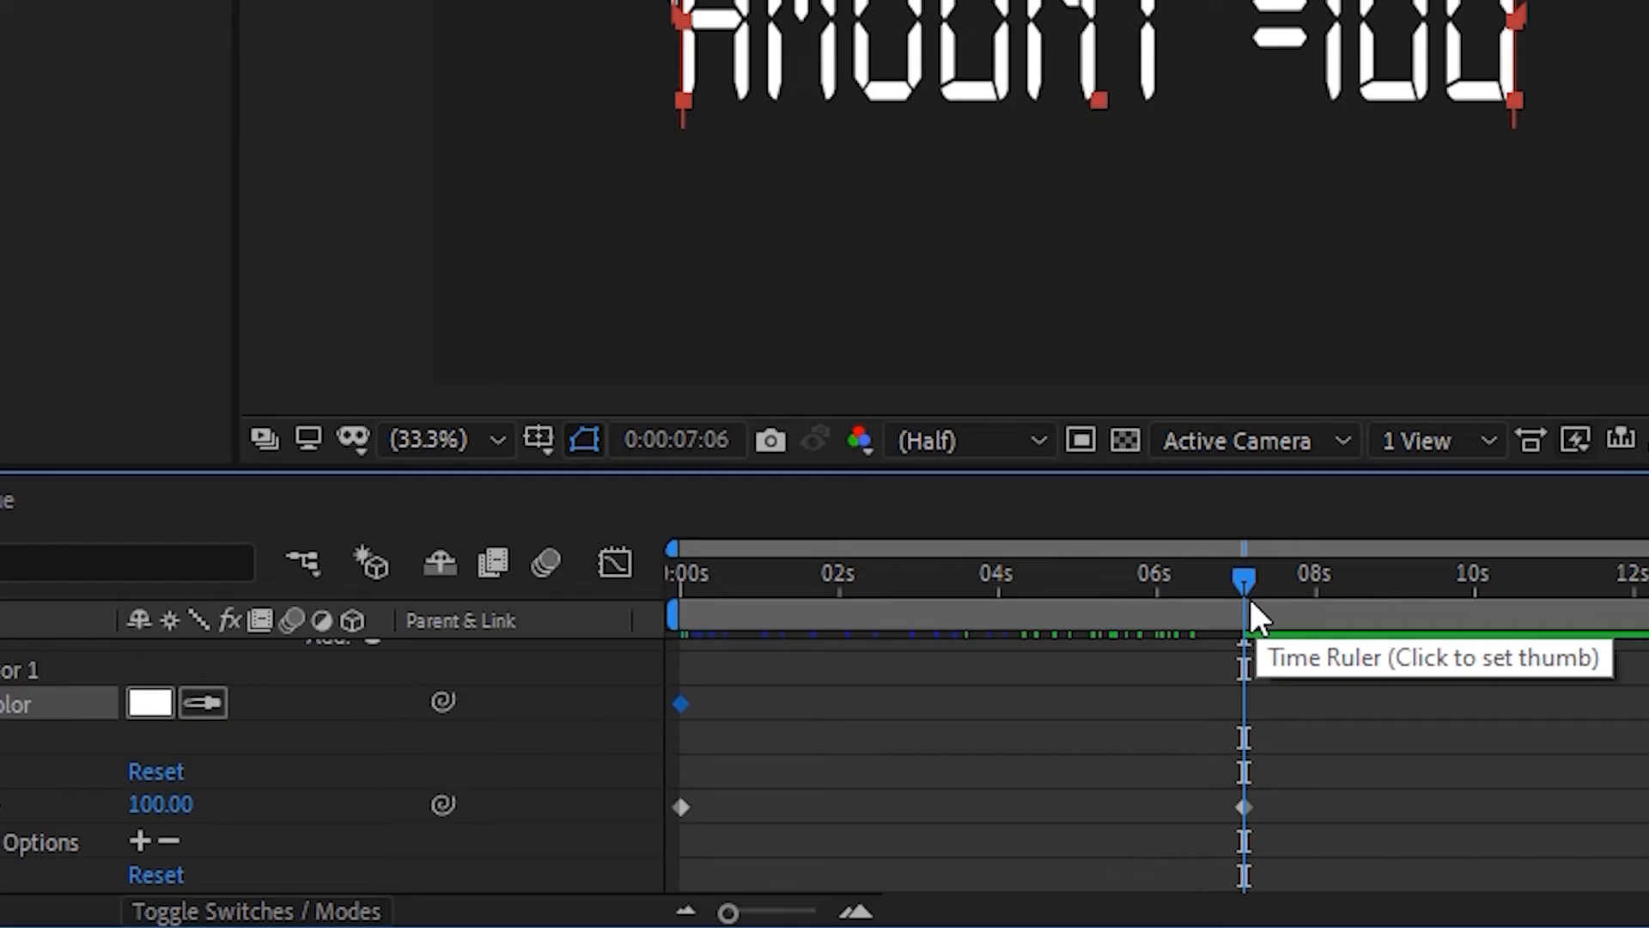
click(150, 701)
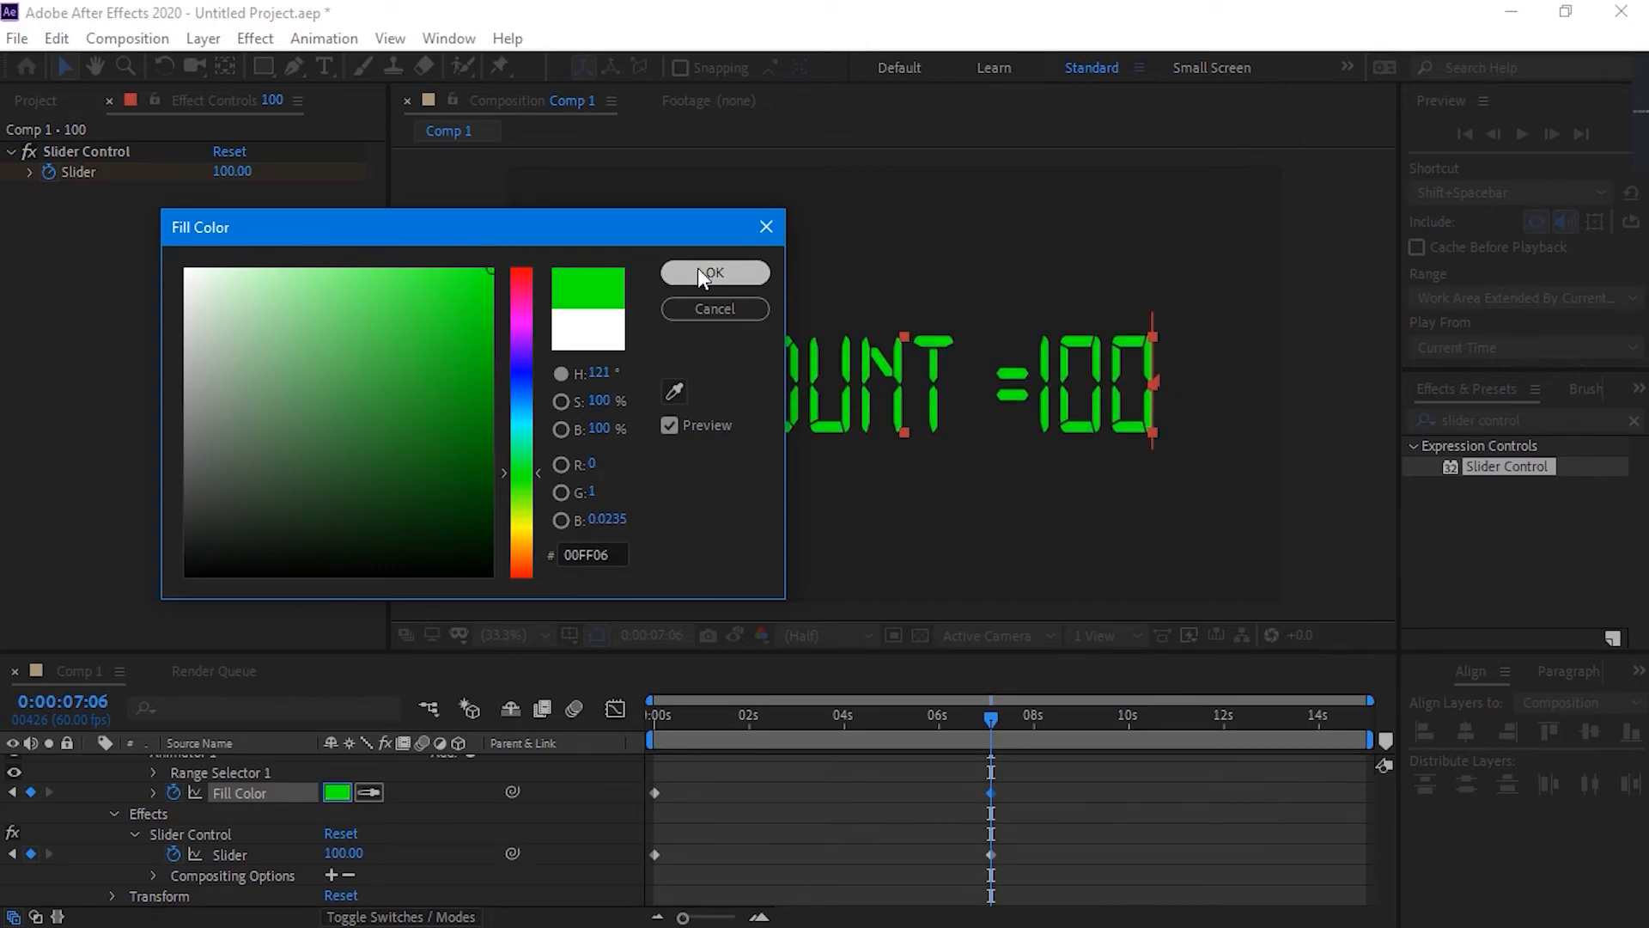
click(714, 274)
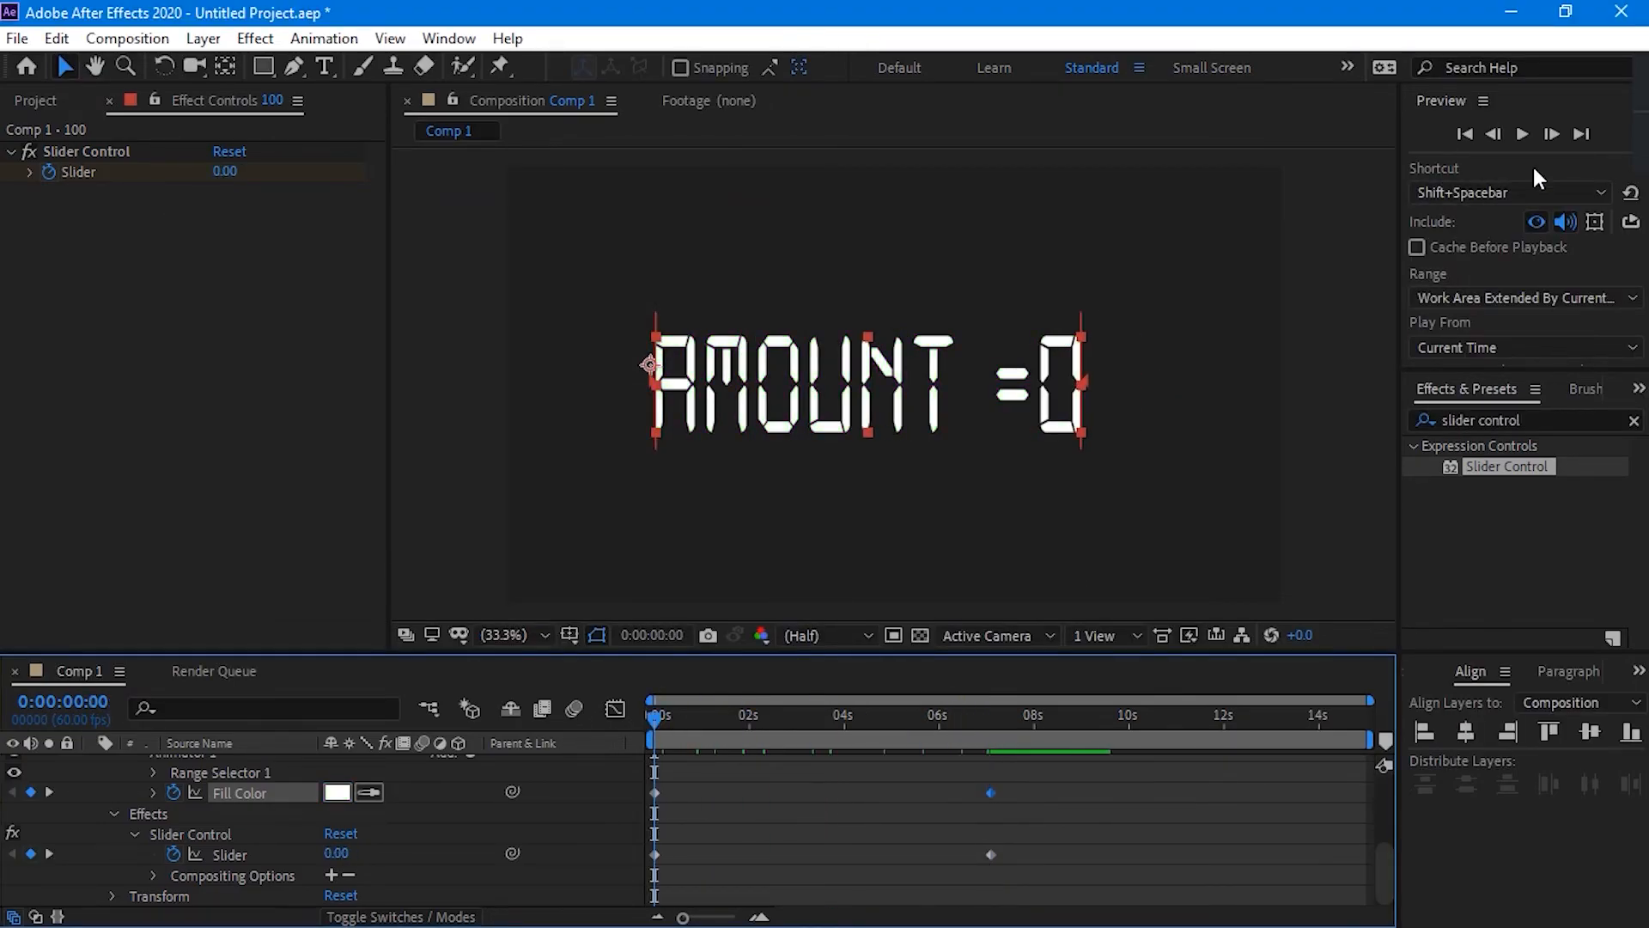
click(1522, 134)
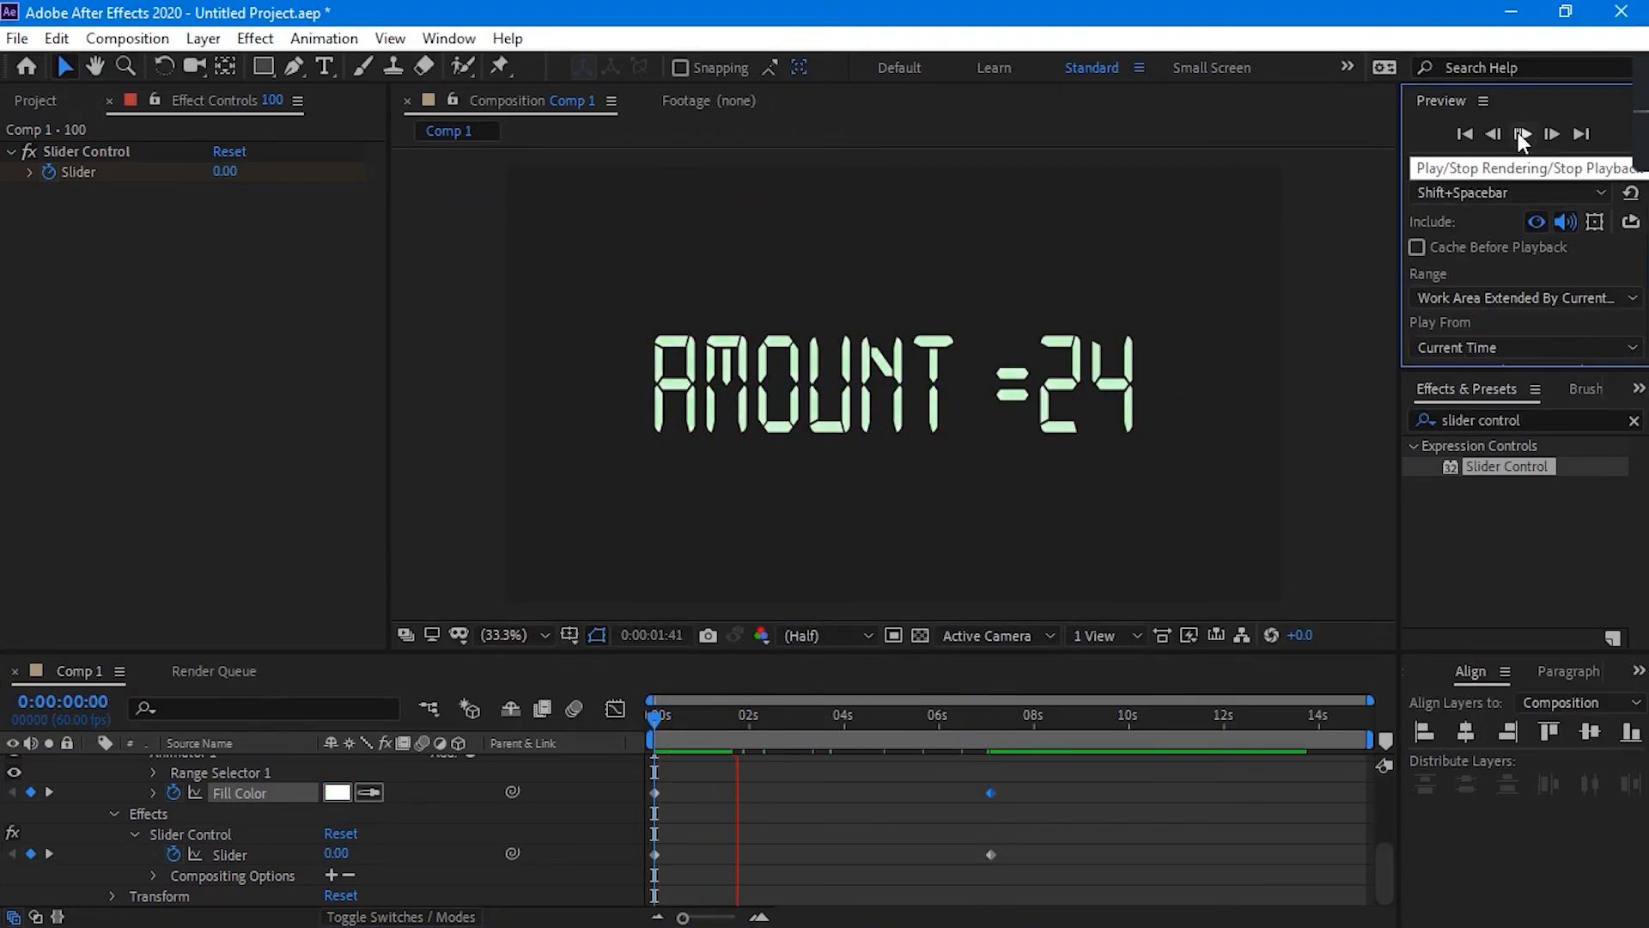